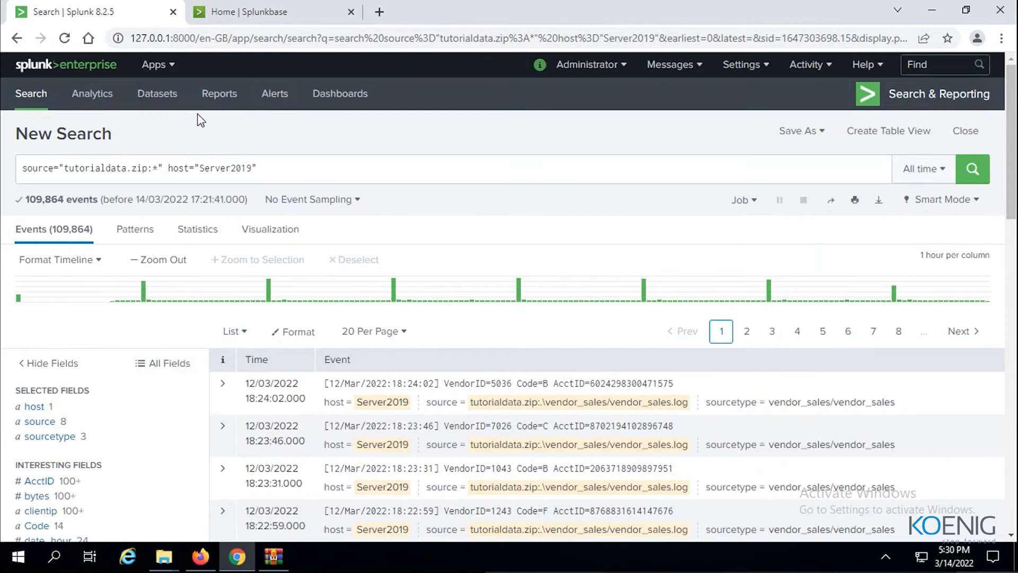
Close the earlier search results tab and the Splunkbase tab.
click(272, 12)
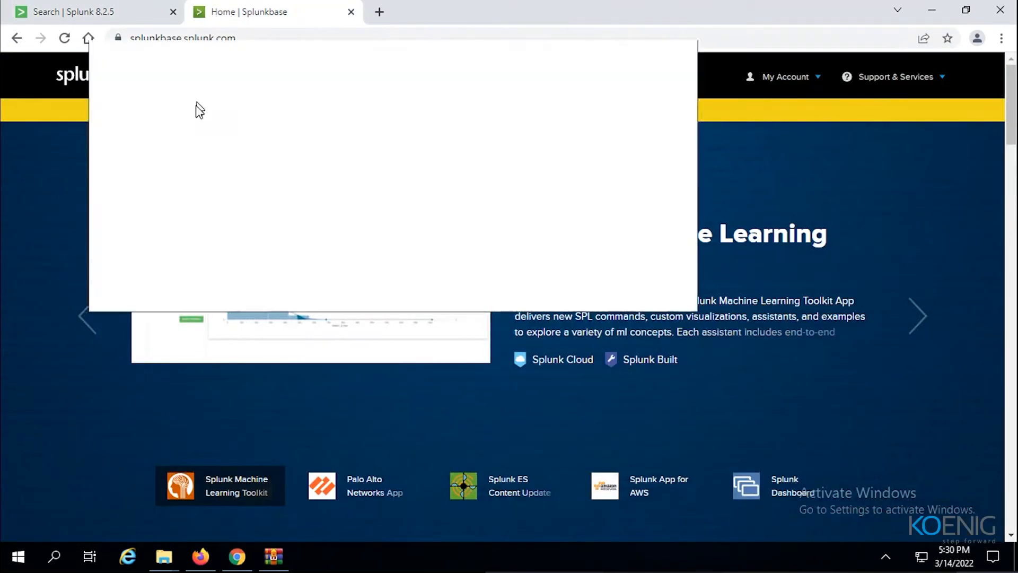
click(173, 11)
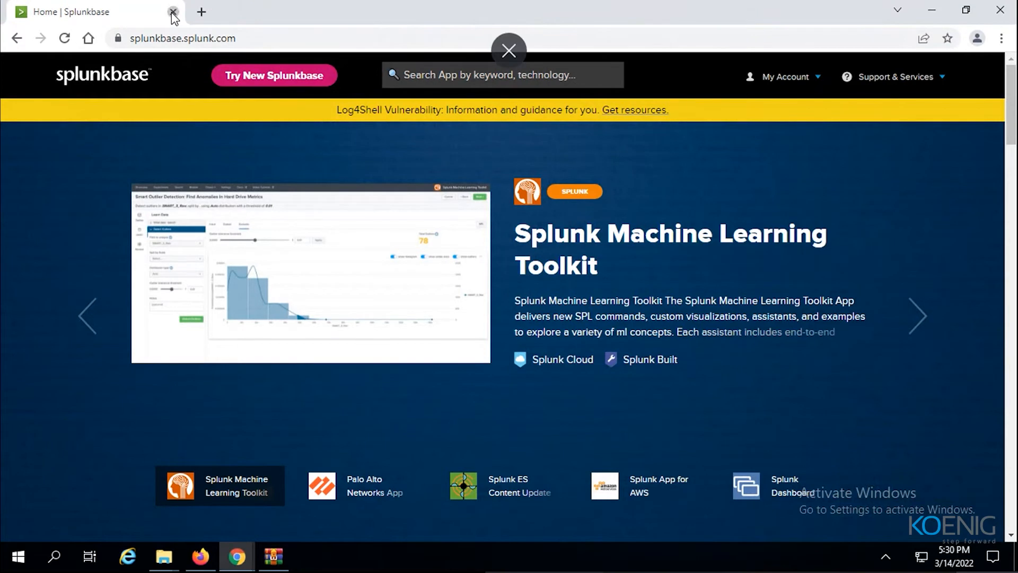
click(173, 12)
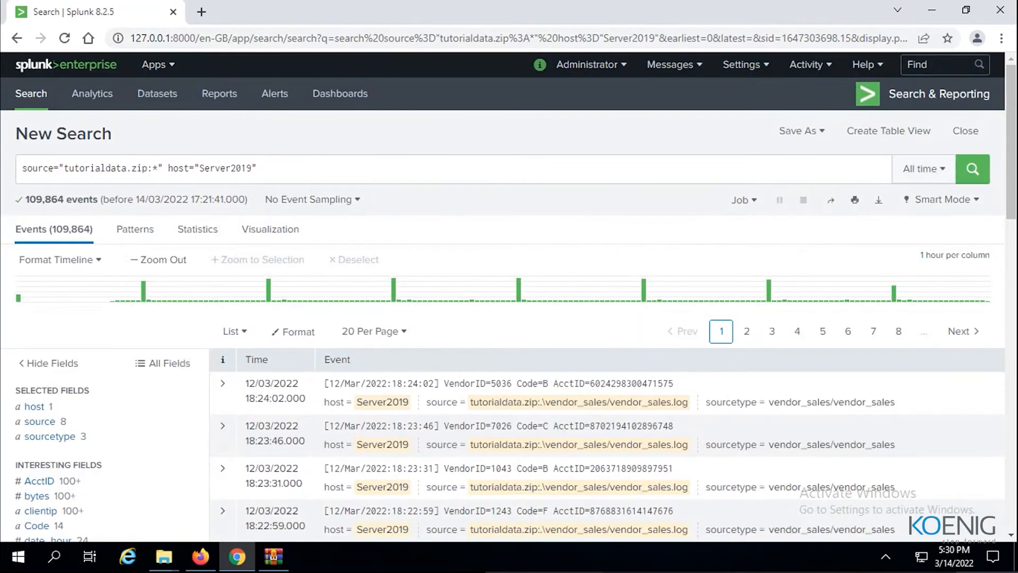
mouse_move(40, 74)
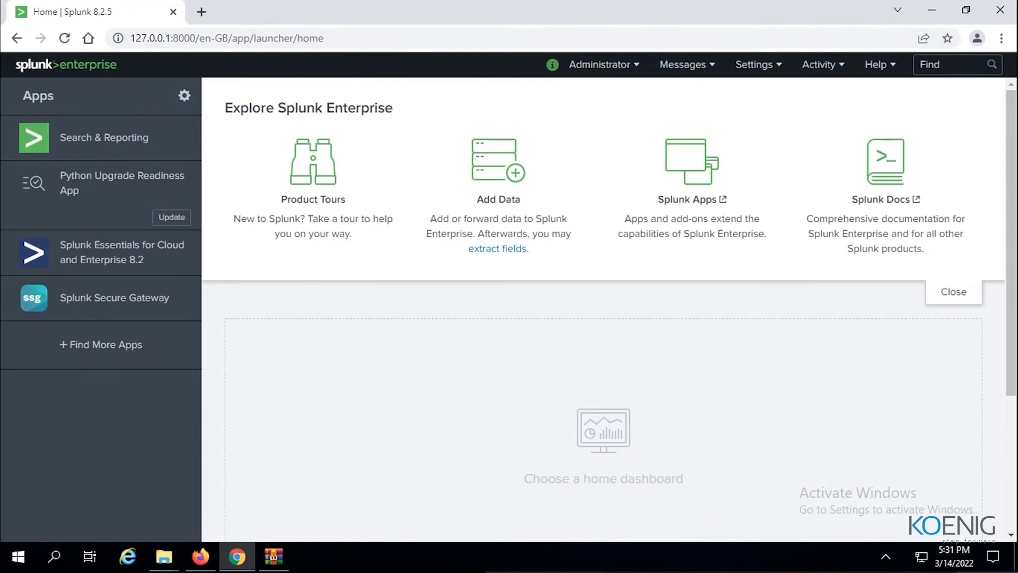
mouse_move(447, 203)
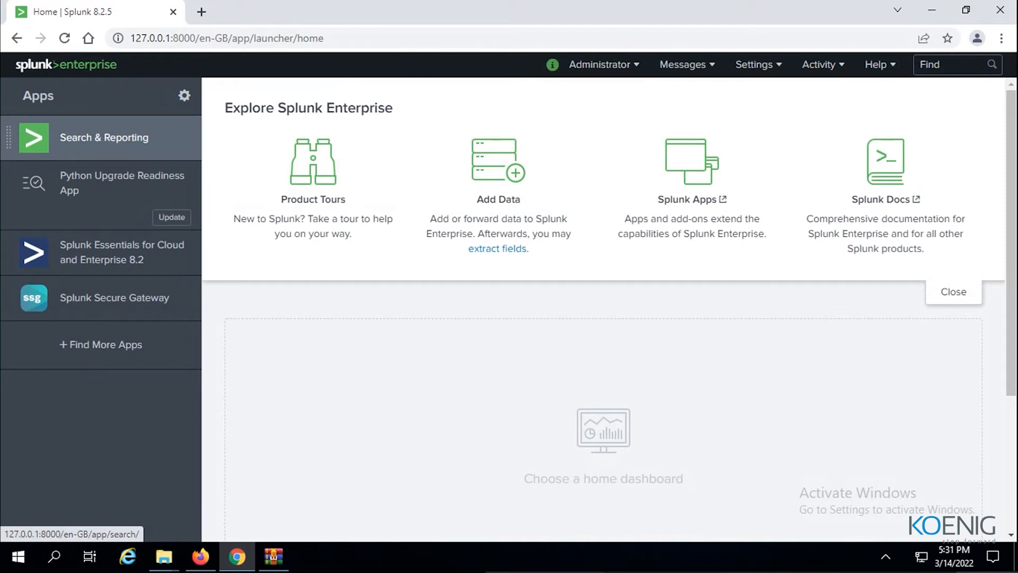
mouse_move(82, 137)
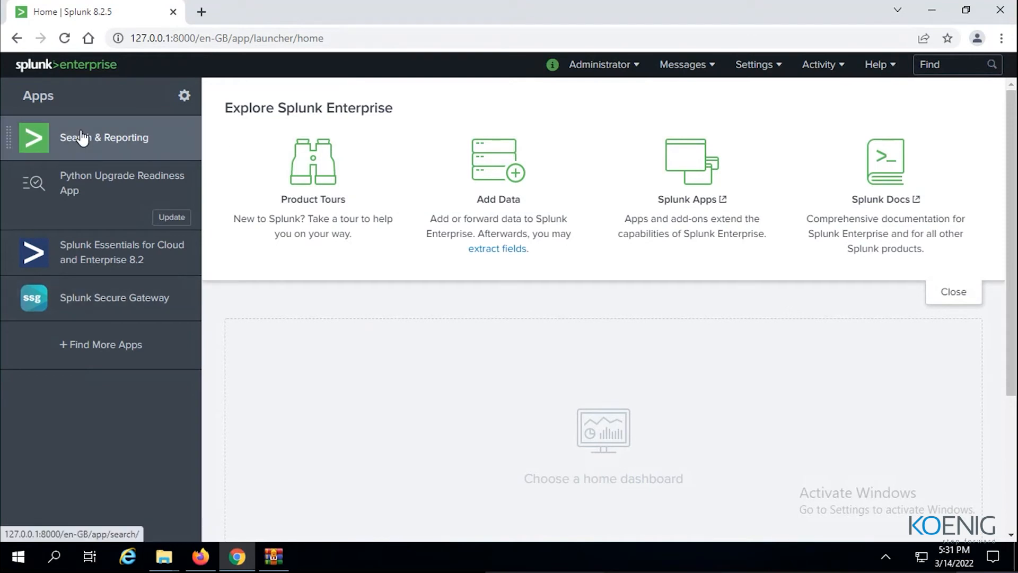
Launch the Search & Reporting app from the Splunk home page.
click(104, 137)
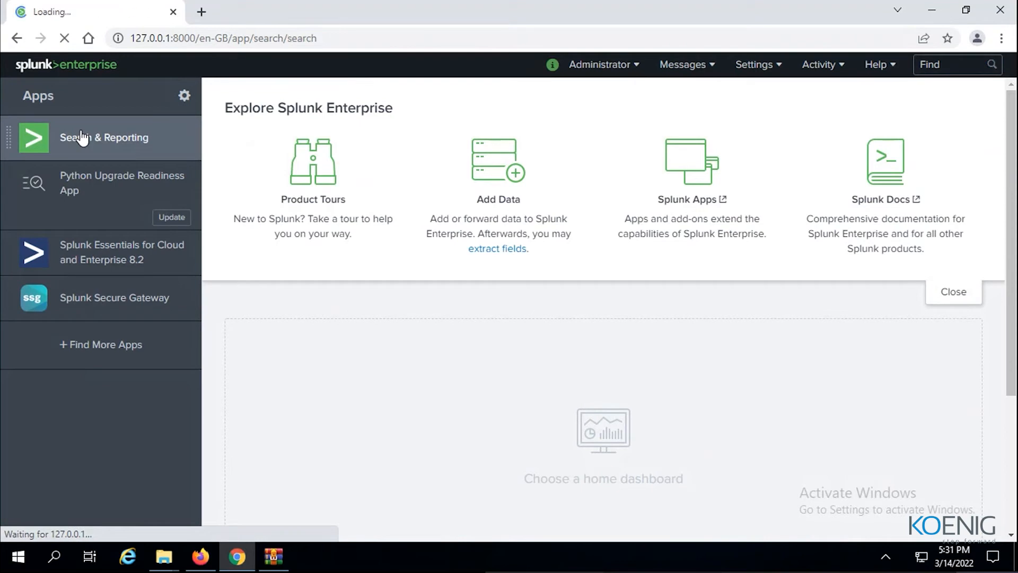
click(104, 137)
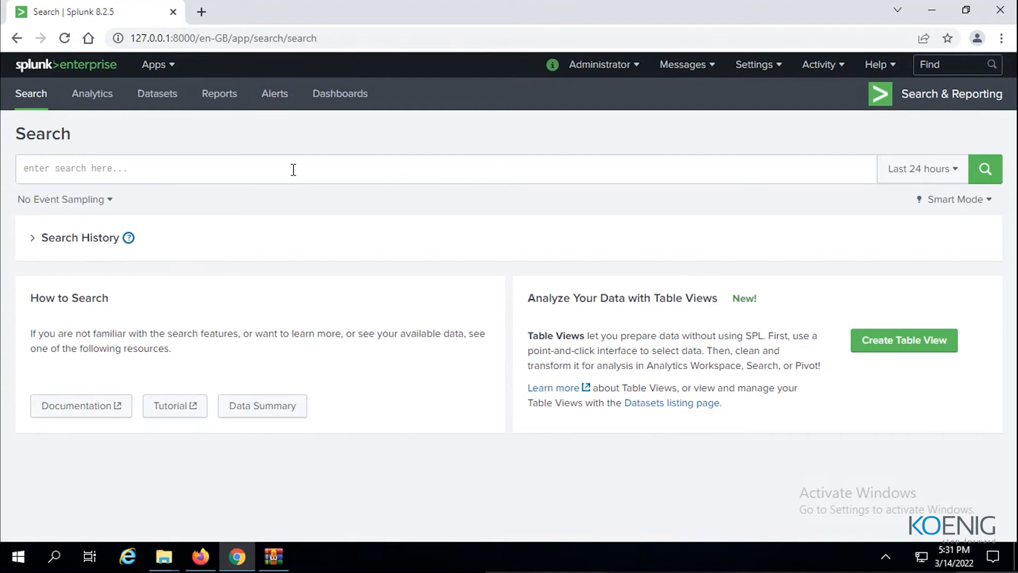
click(292, 168)
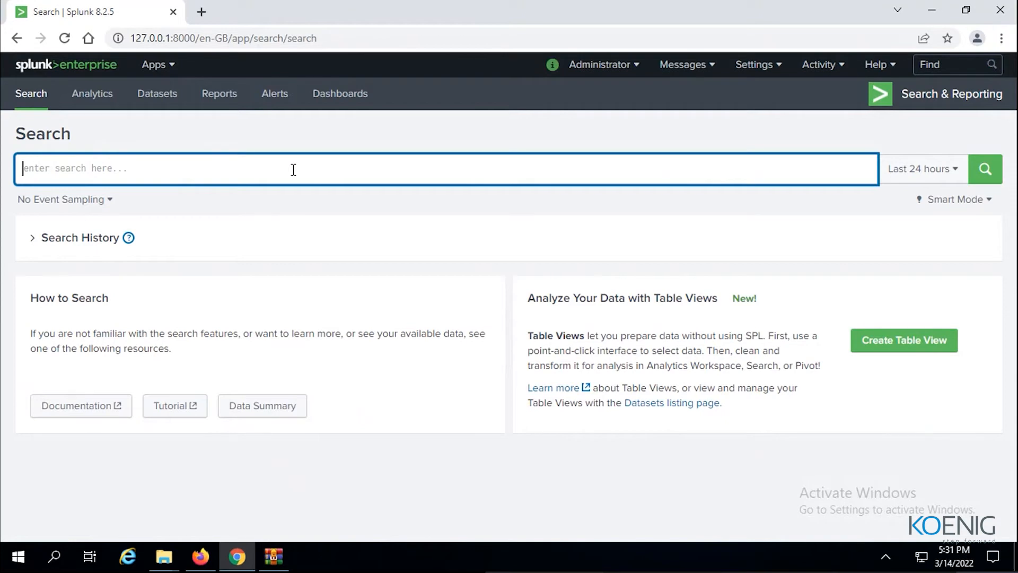
text(butterc)
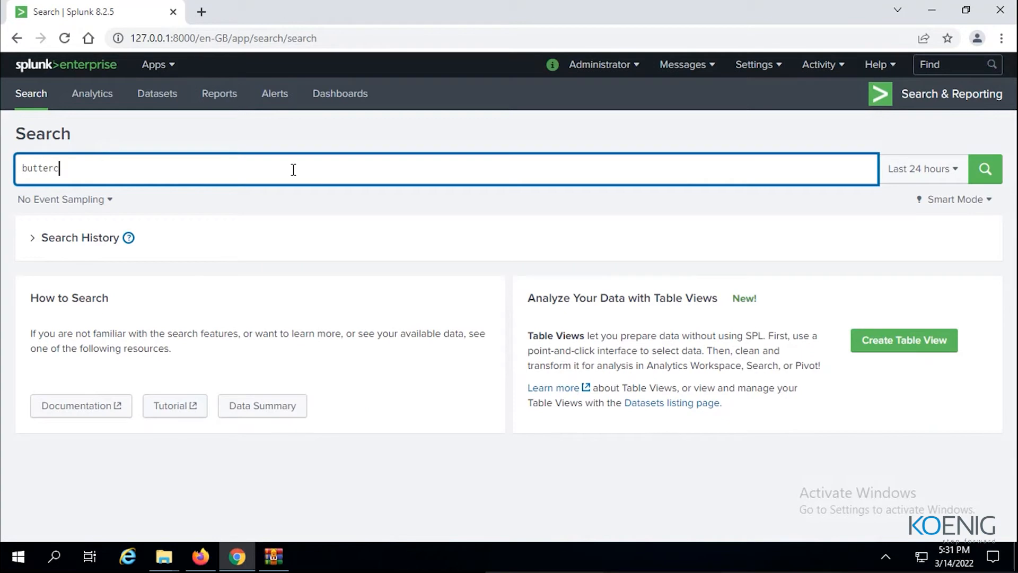
text(upgames)
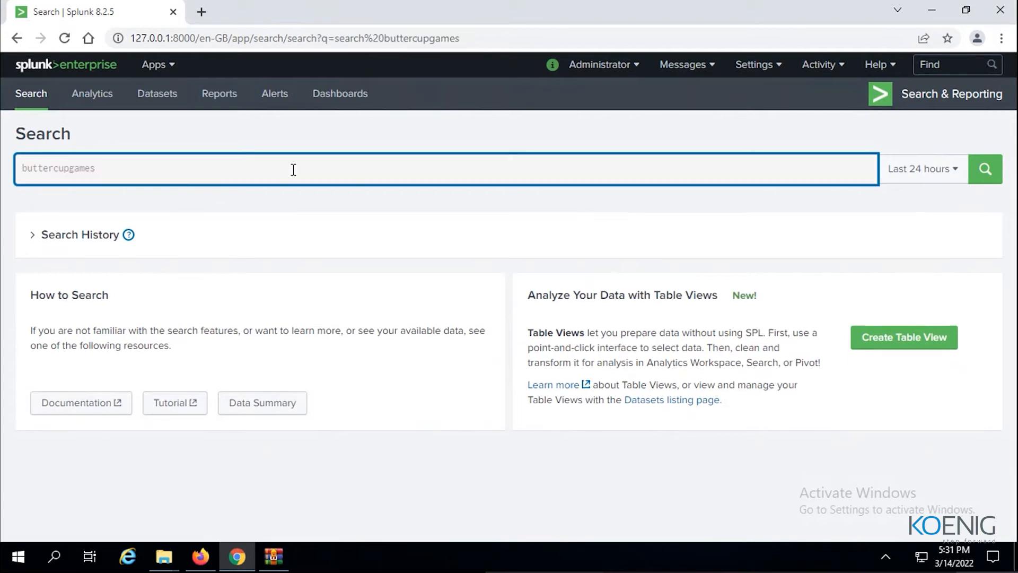
click(986, 169)
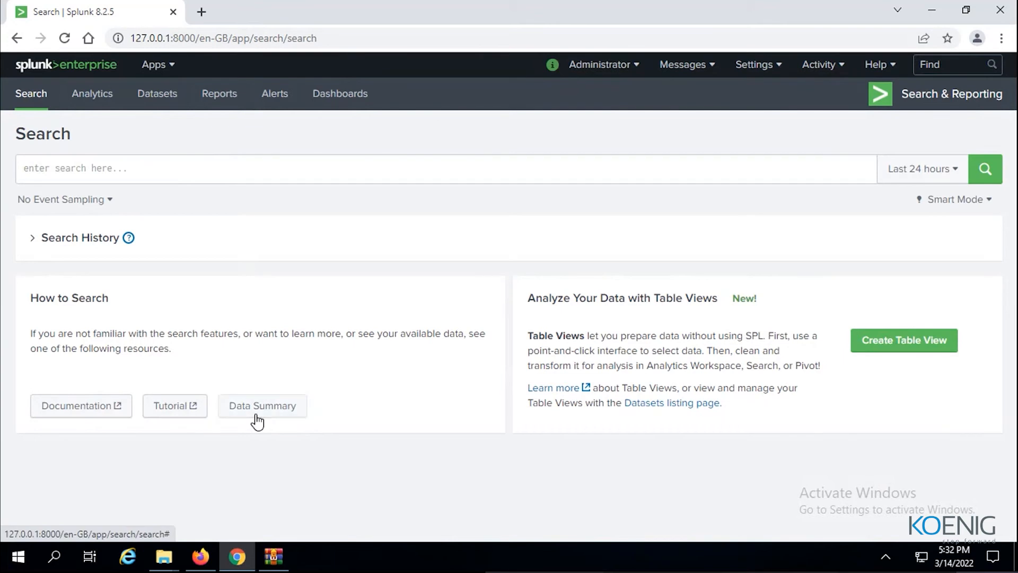
Show the Data Summary Hosts list with Server2019 at 109,864 events and its chart options.
click(262, 405)
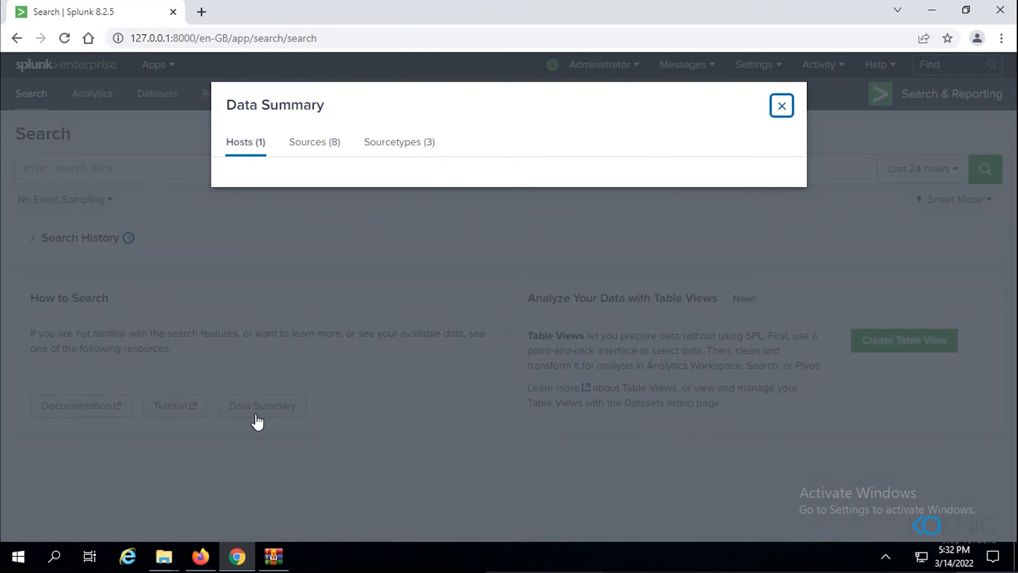
mouse_move(266, 165)
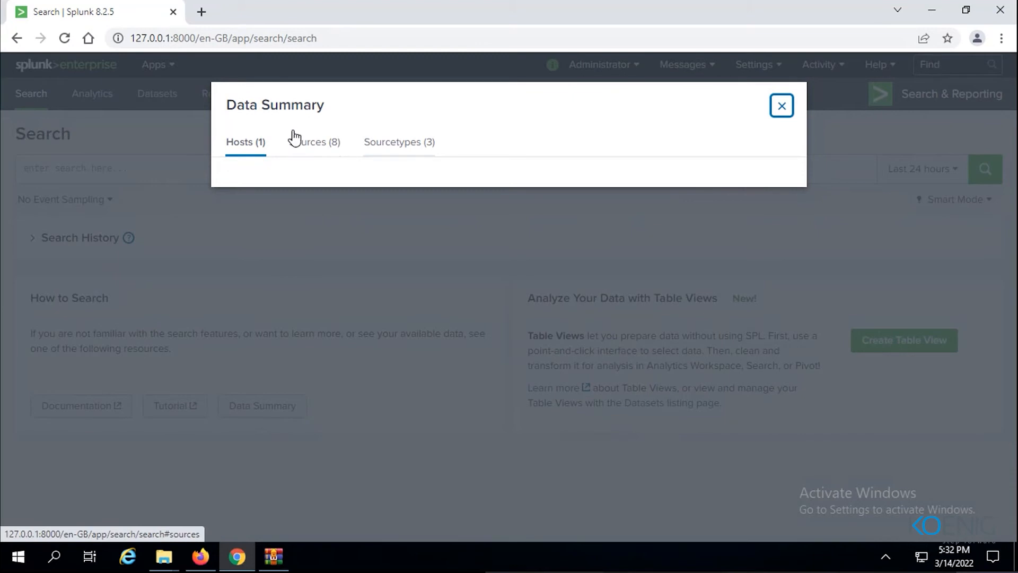
click(245, 141)
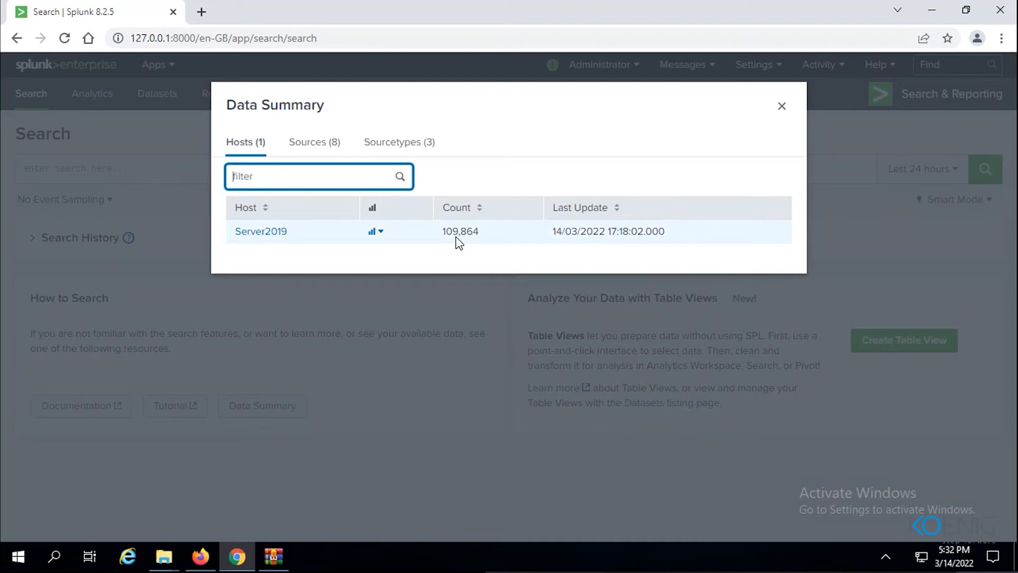
mouse_move(466, 251)
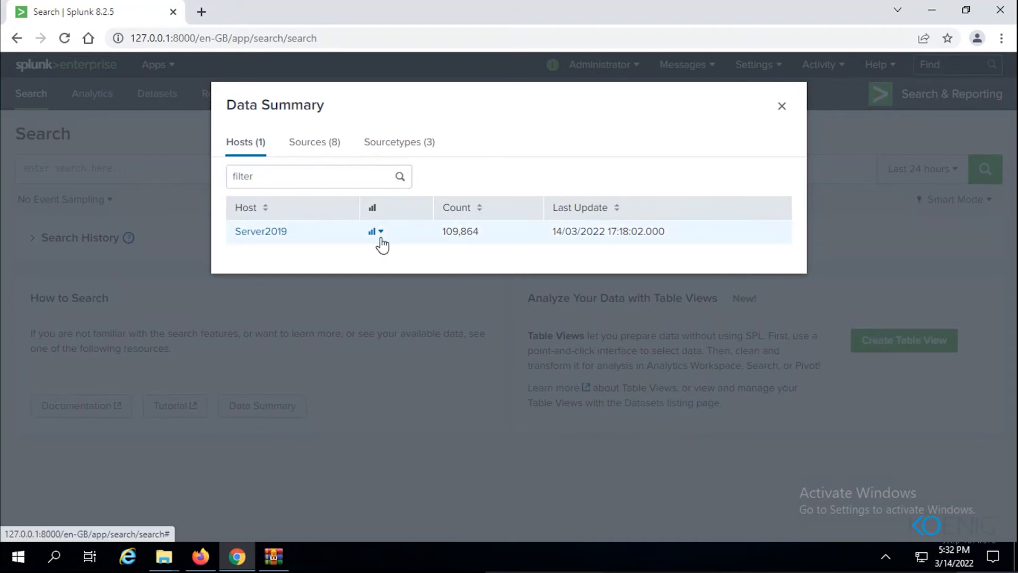
click(380, 231)
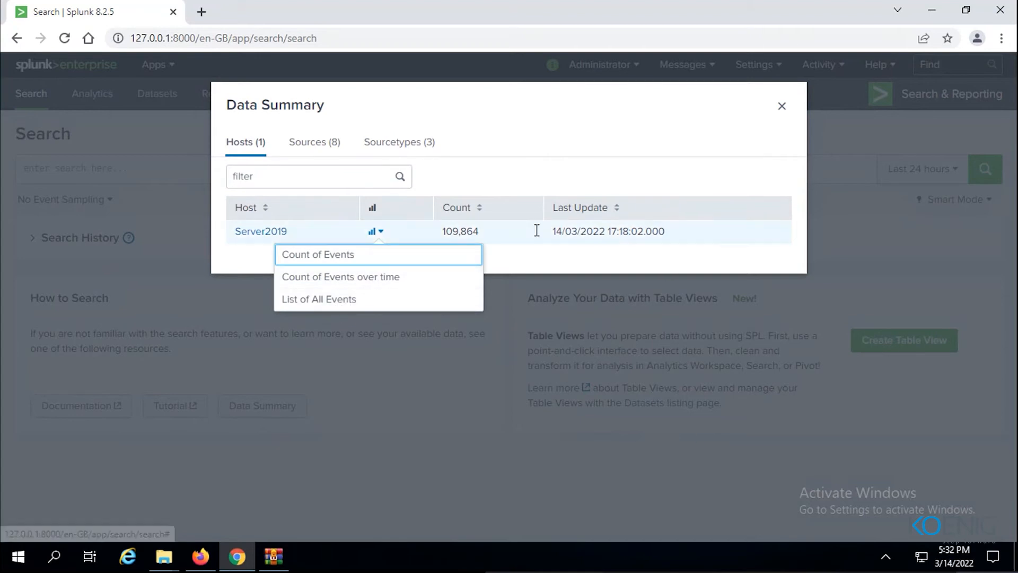
mouse_move(630, 270)
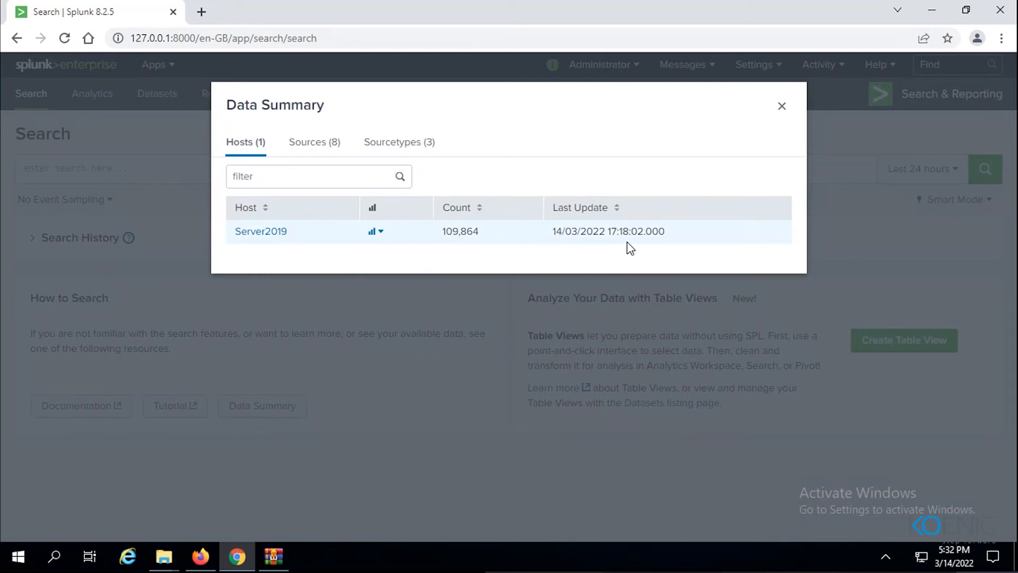
mouse_move(314, 141)
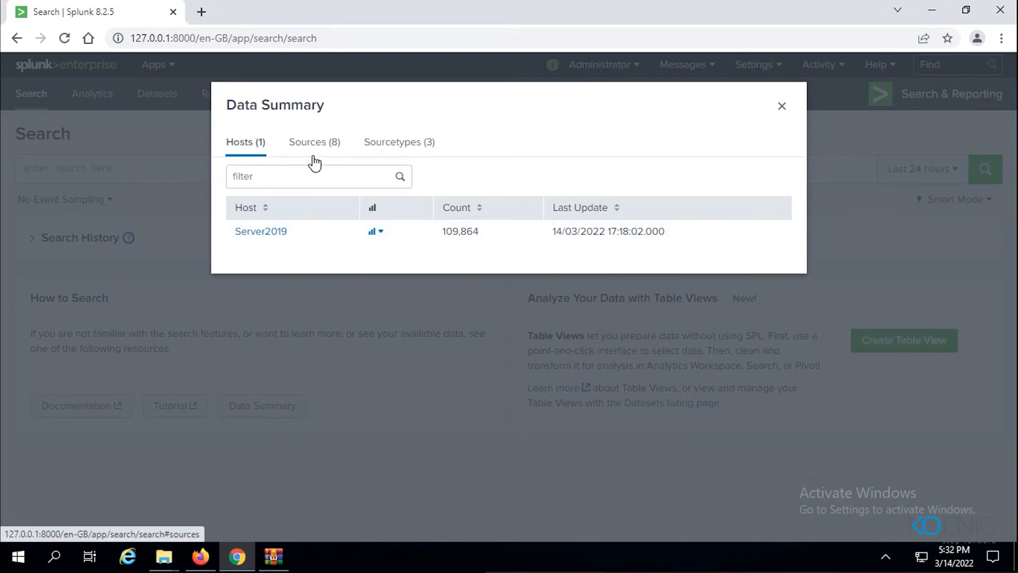
Switch the Data Summary to the Sources (8) list of tutorialdata.zip files.
click(314, 141)
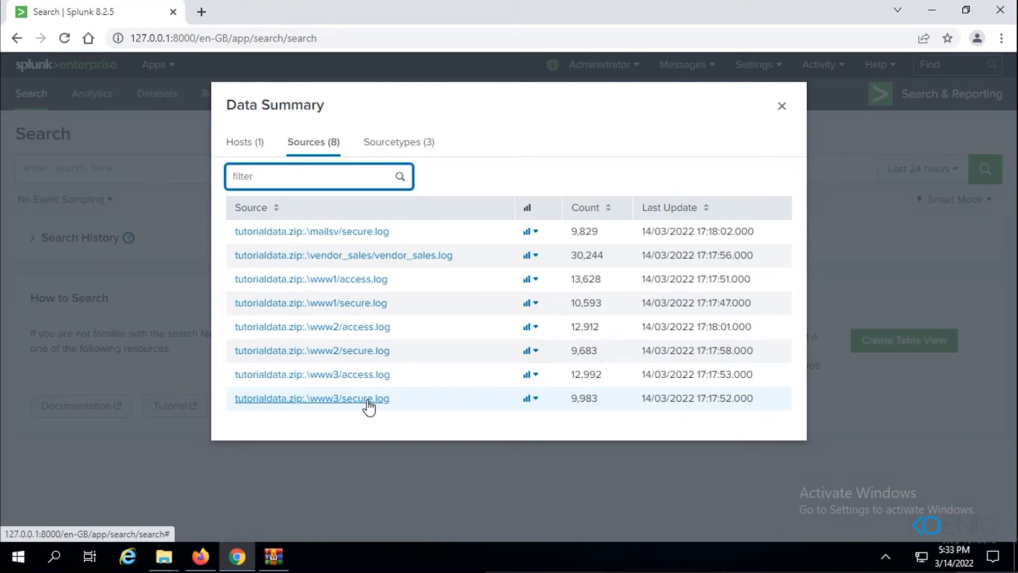
mouse_move(325, 302)
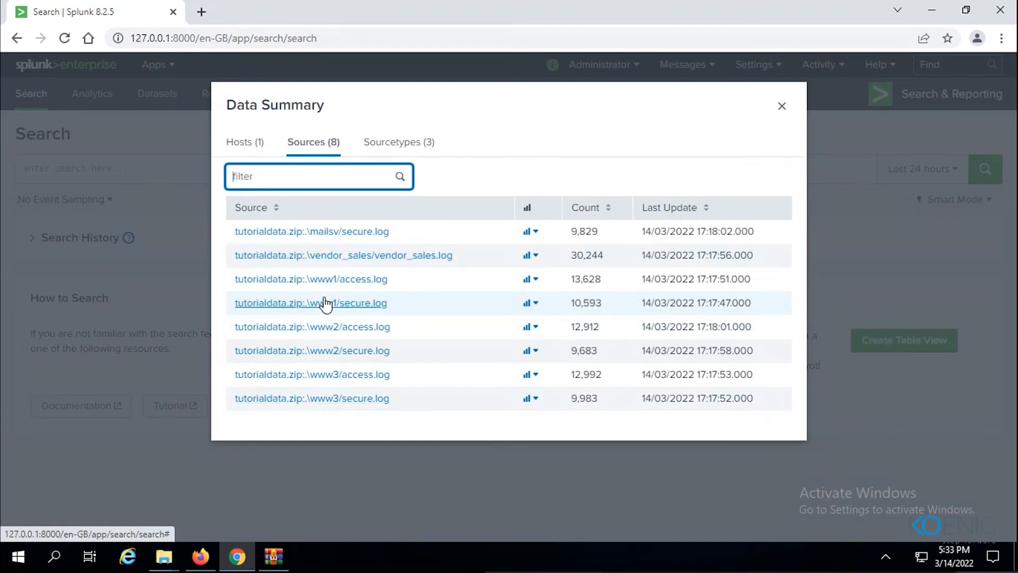
mouse_move(370, 302)
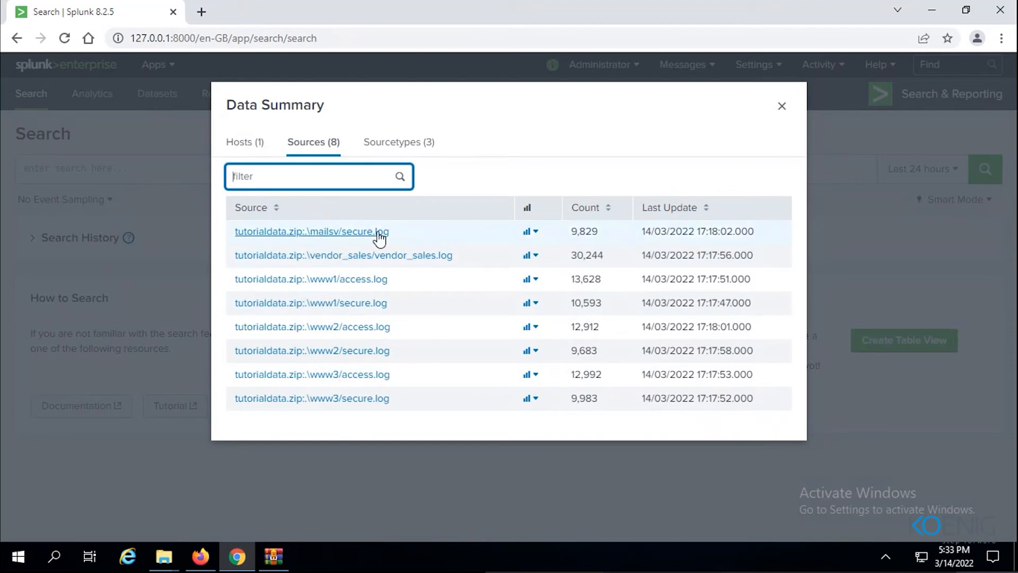
mouse_move(598, 334)
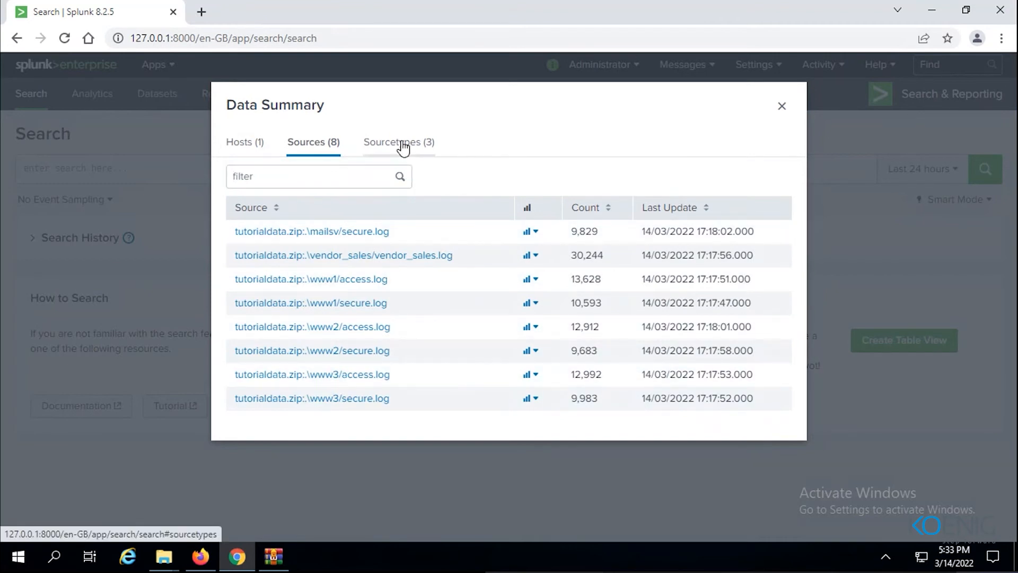
View the three sourcetypes, close the Data Summary and focus the search bar.
click(399, 141)
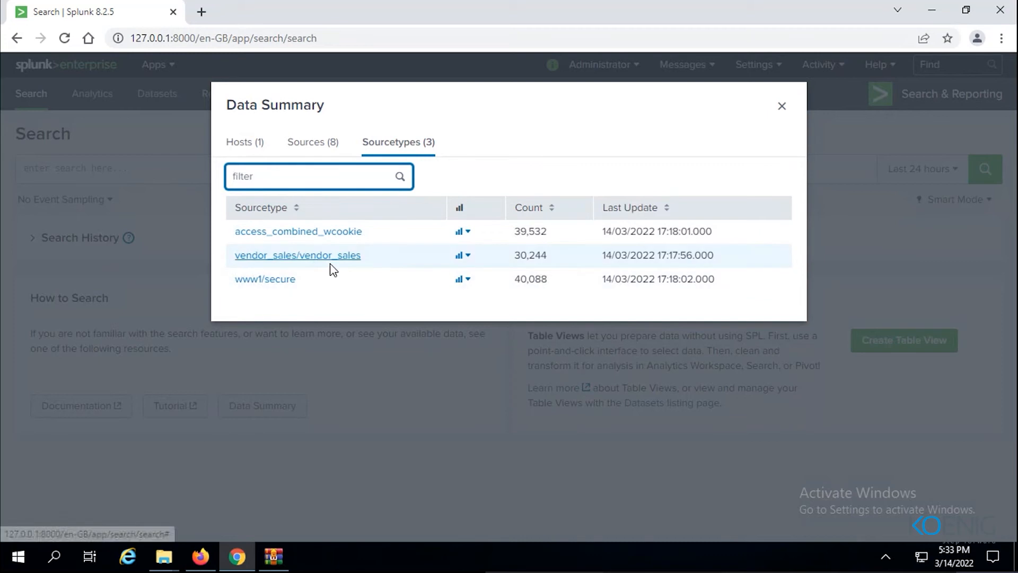
mouse_move(303, 296)
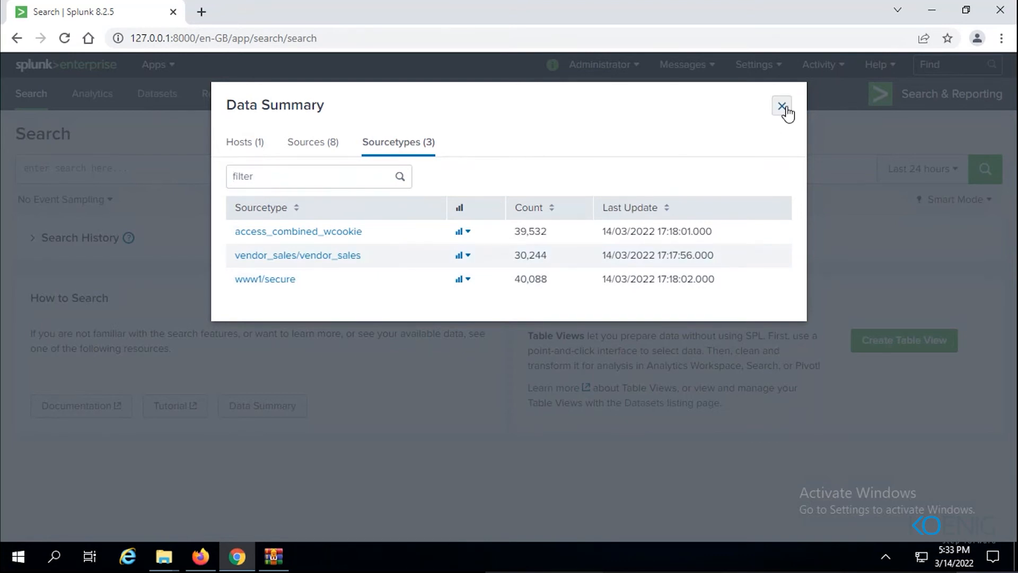
click(782, 105)
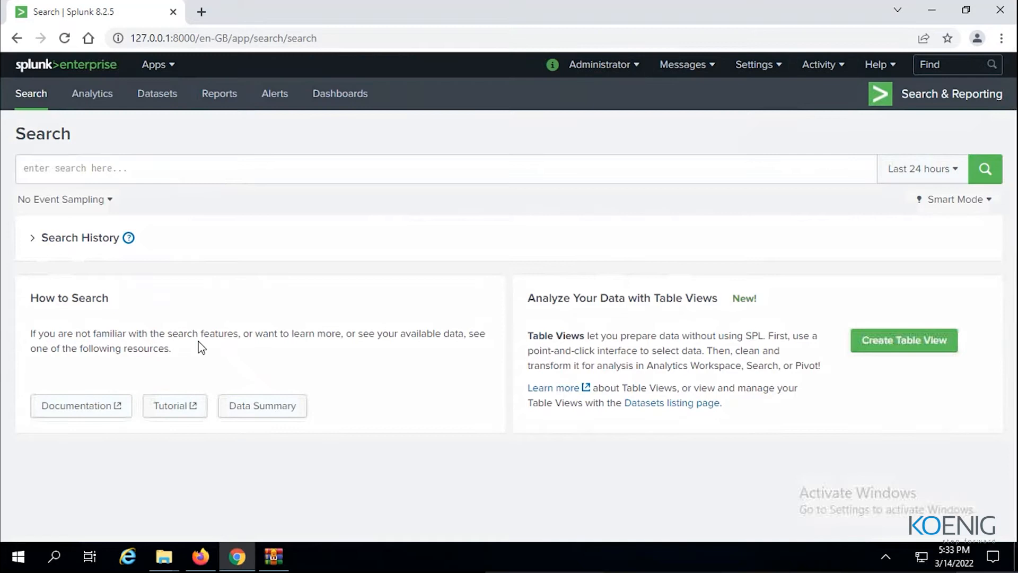
mouse_move(166, 396)
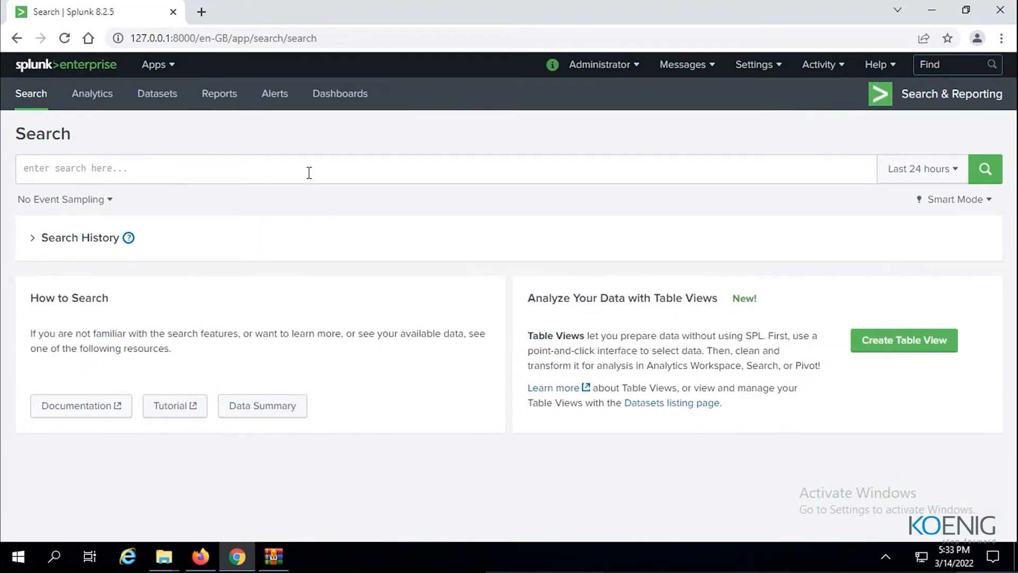
click(309, 169)
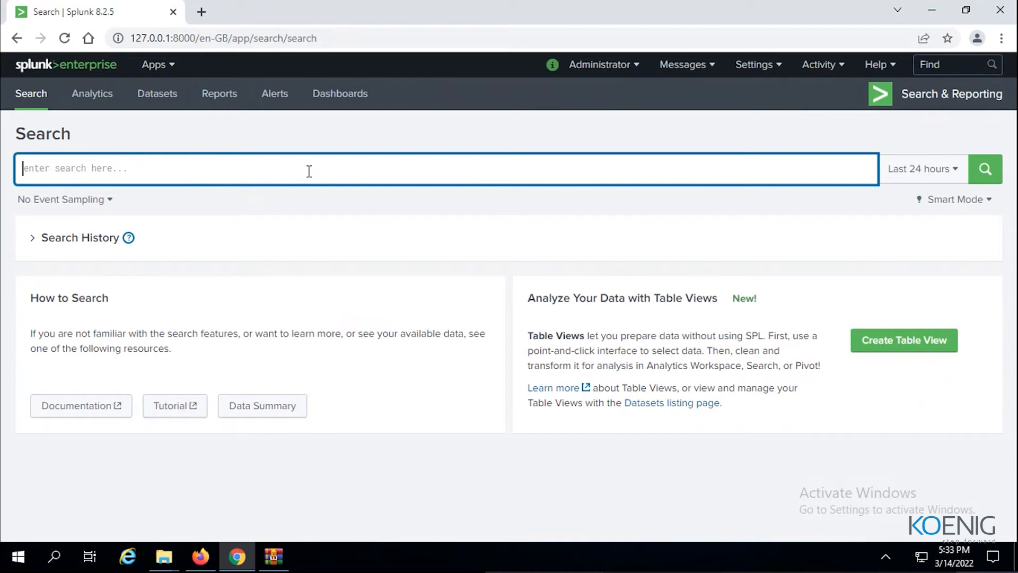
Enter buttercupgames as the search query, correcting the typo.
text(buttercupgames)
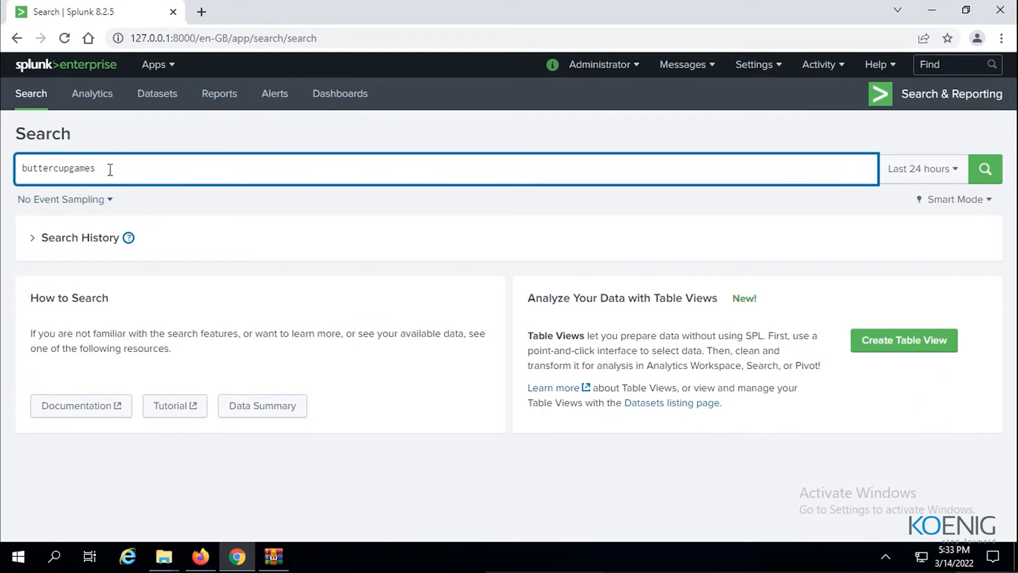
key(Backspace)
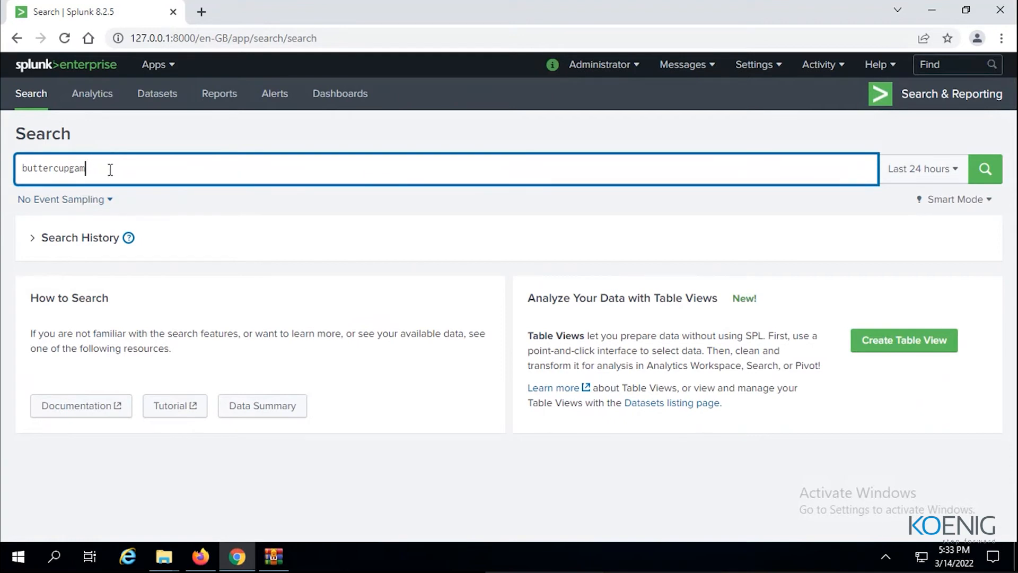
text(es)
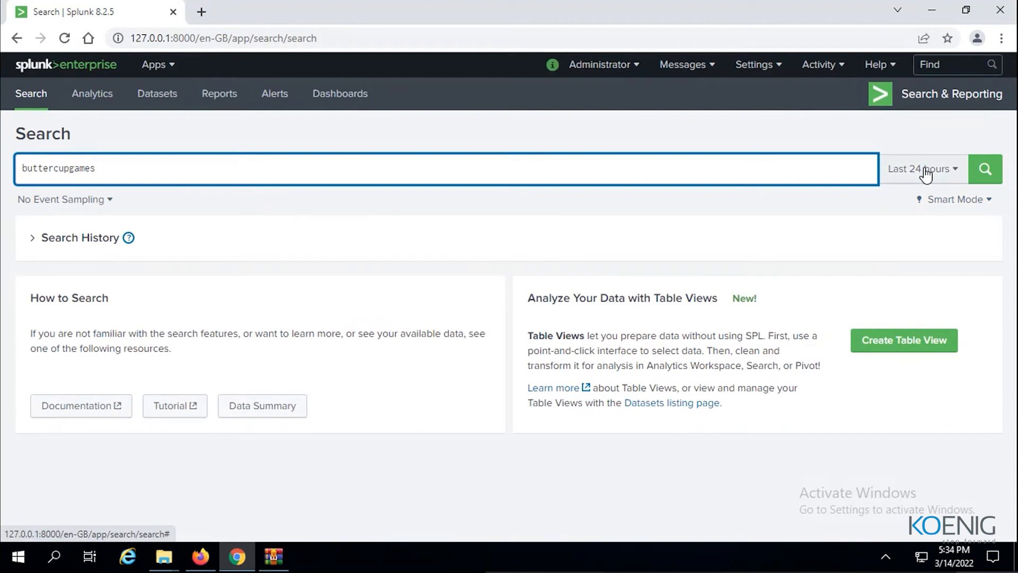
Change the search time range from Last 24 hours to All time.
click(921, 169)
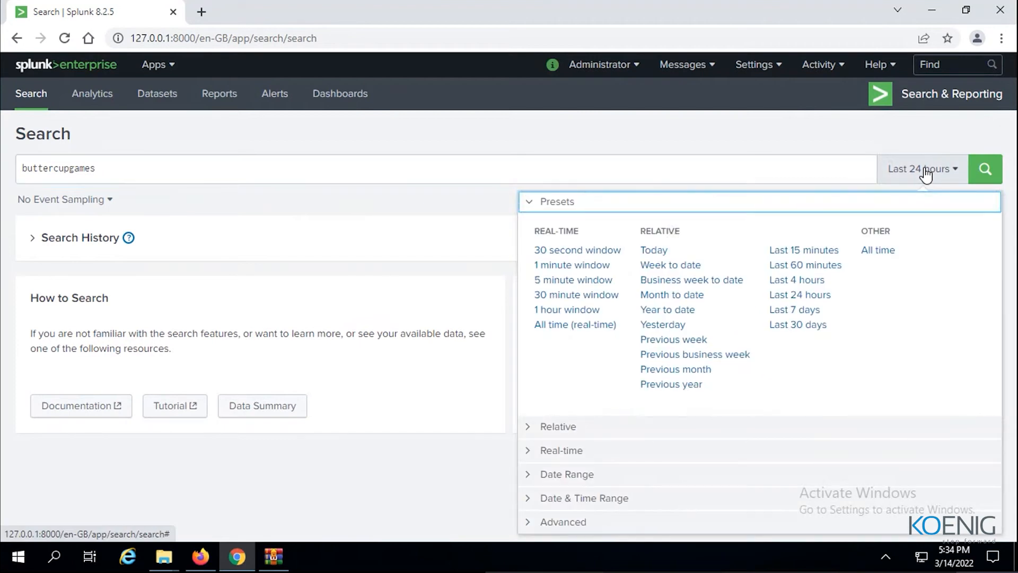
mouse_move(878, 250)
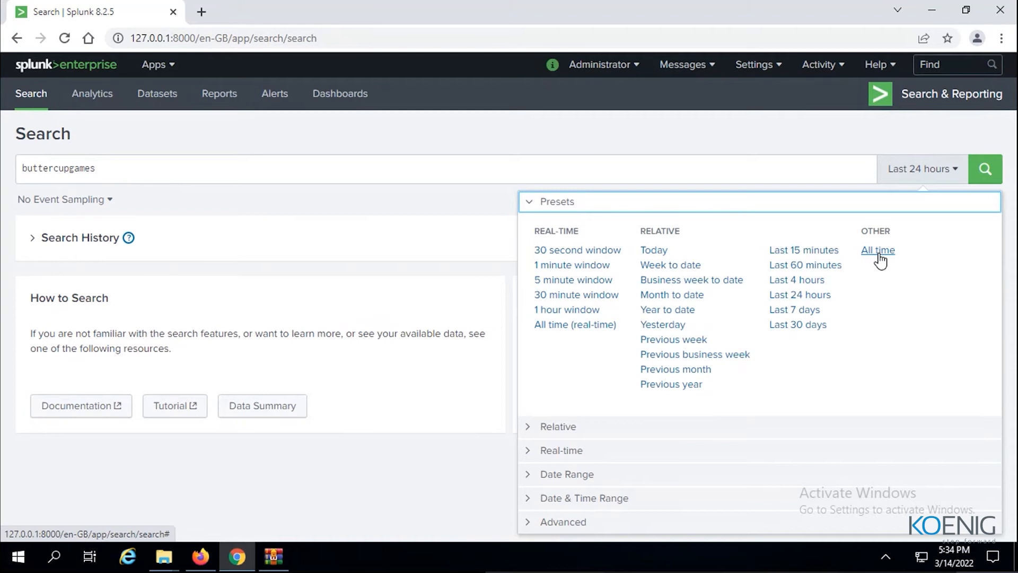
click(877, 250)
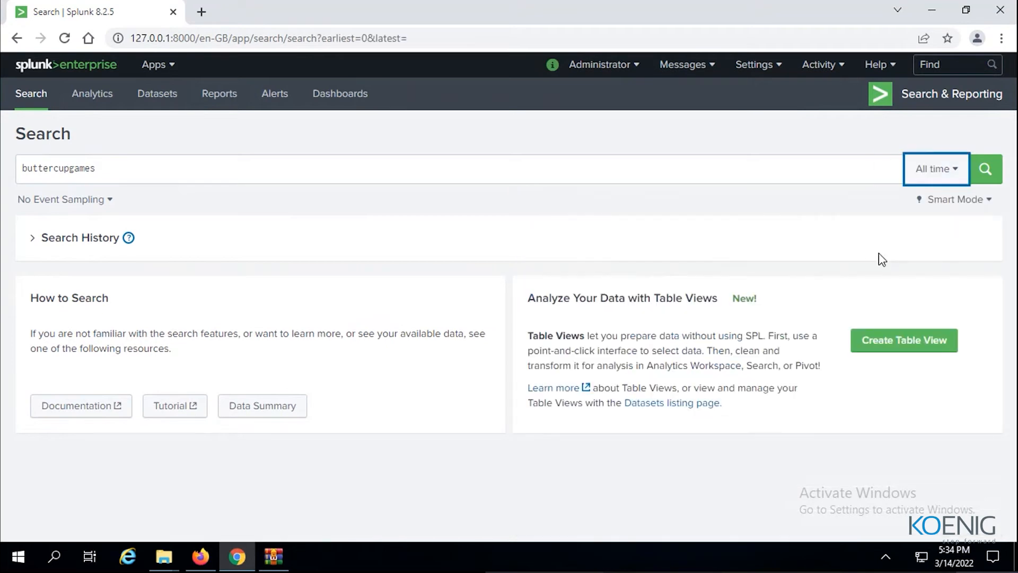
mouse_move(677, 223)
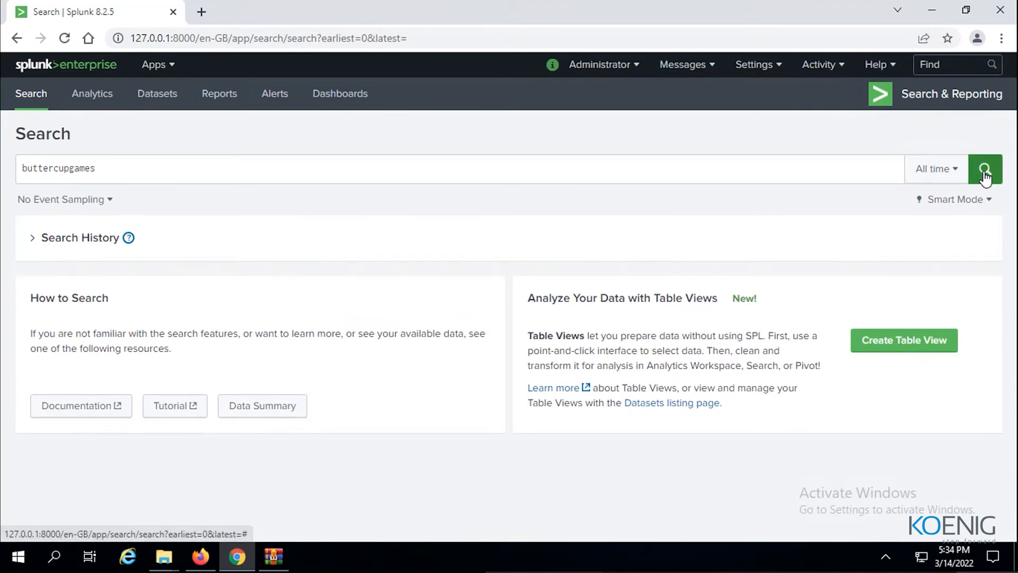
Run the buttercupgames search over All time, returning 36,819 events.
click(985, 169)
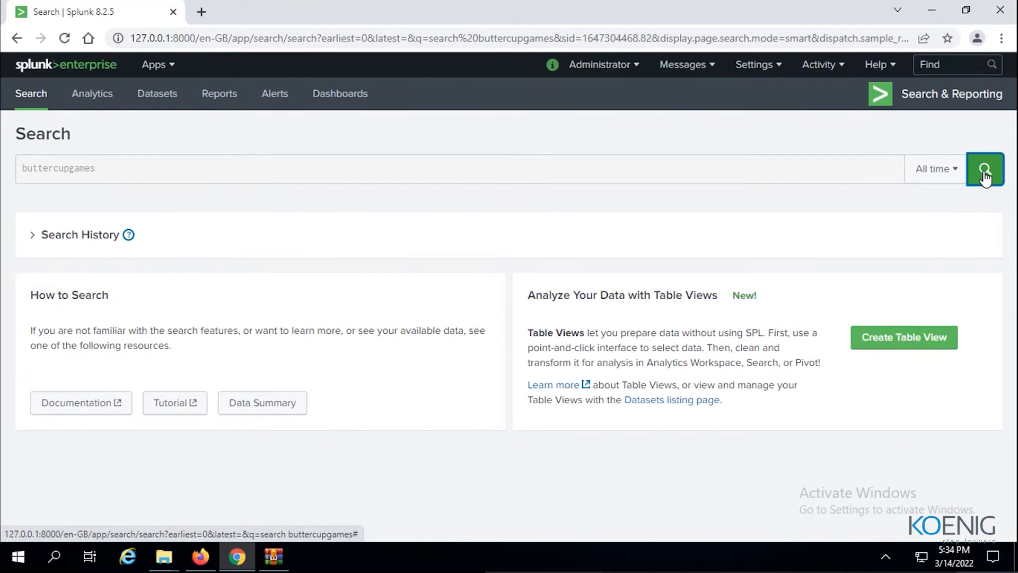
click(984, 169)
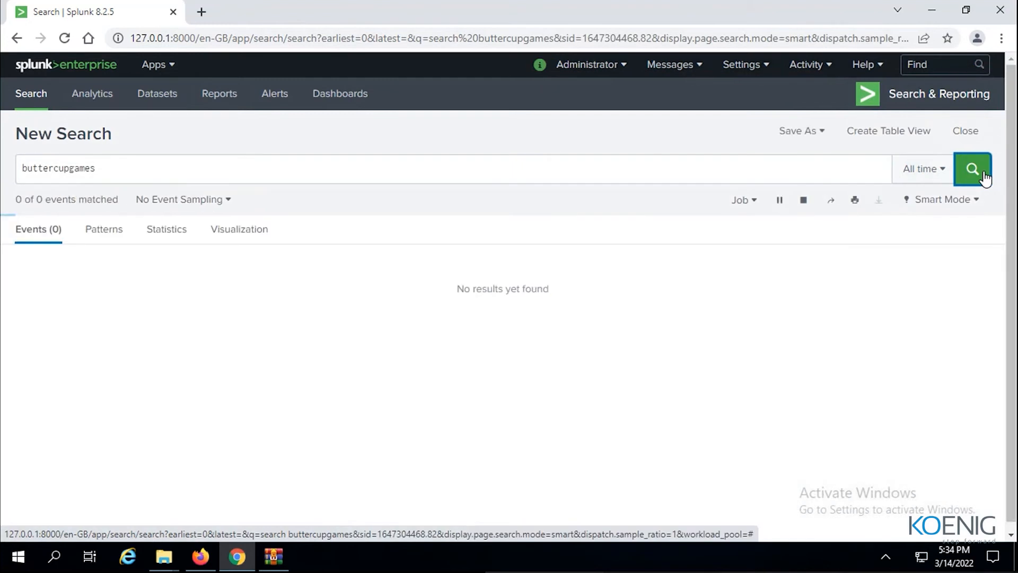
click(973, 168)
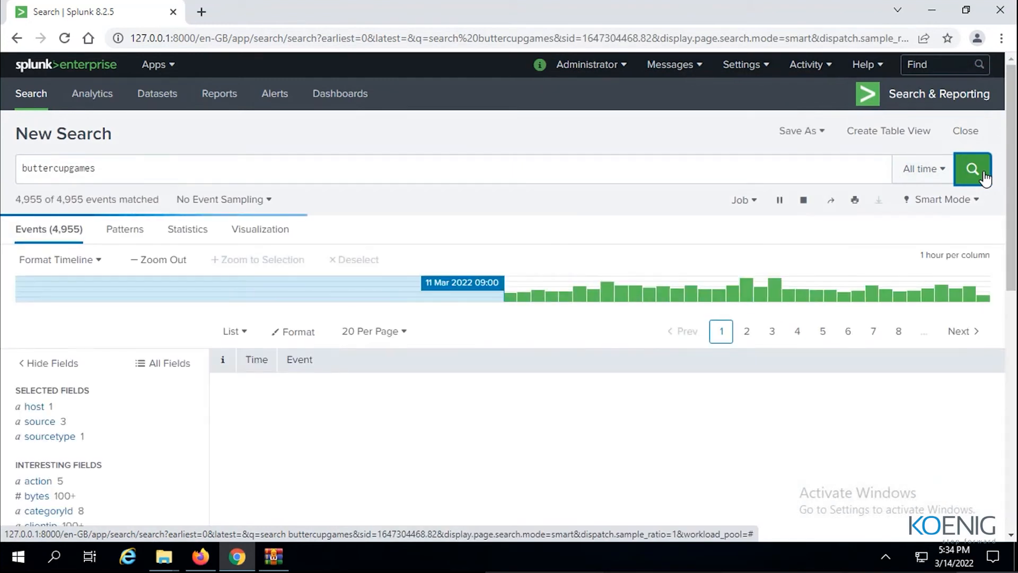
click(973, 168)
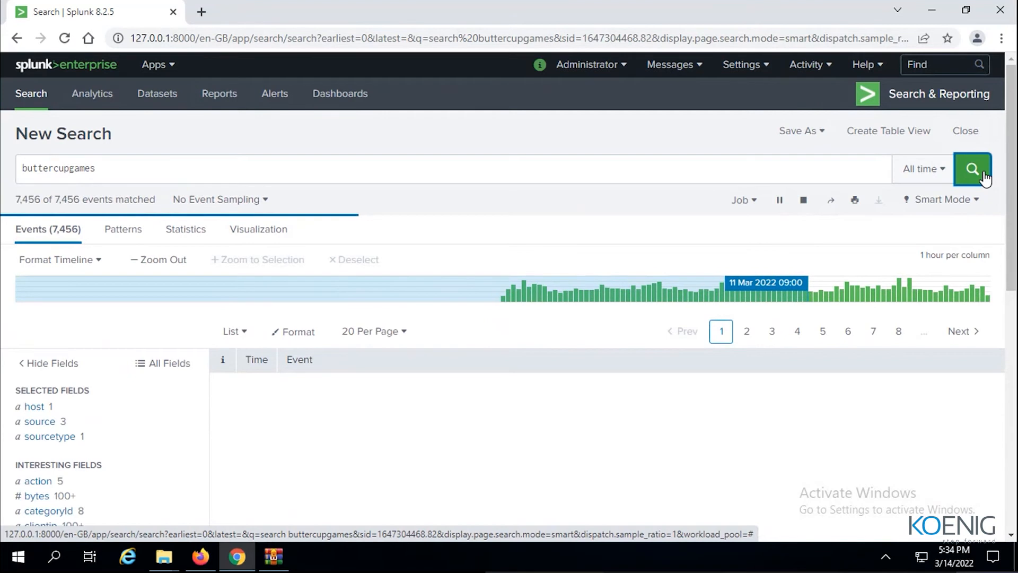
click(973, 169)
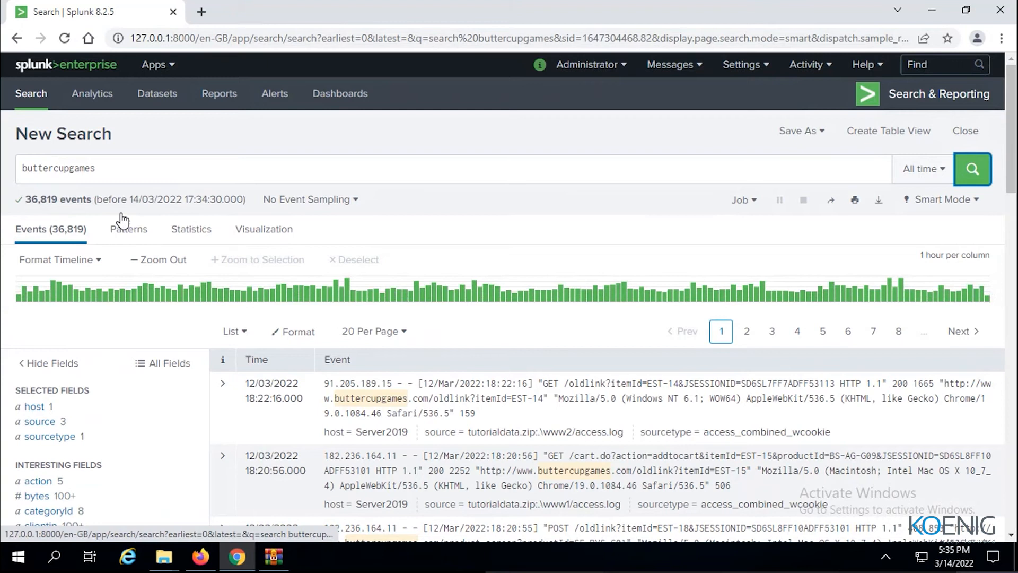
scroll(down, 3)
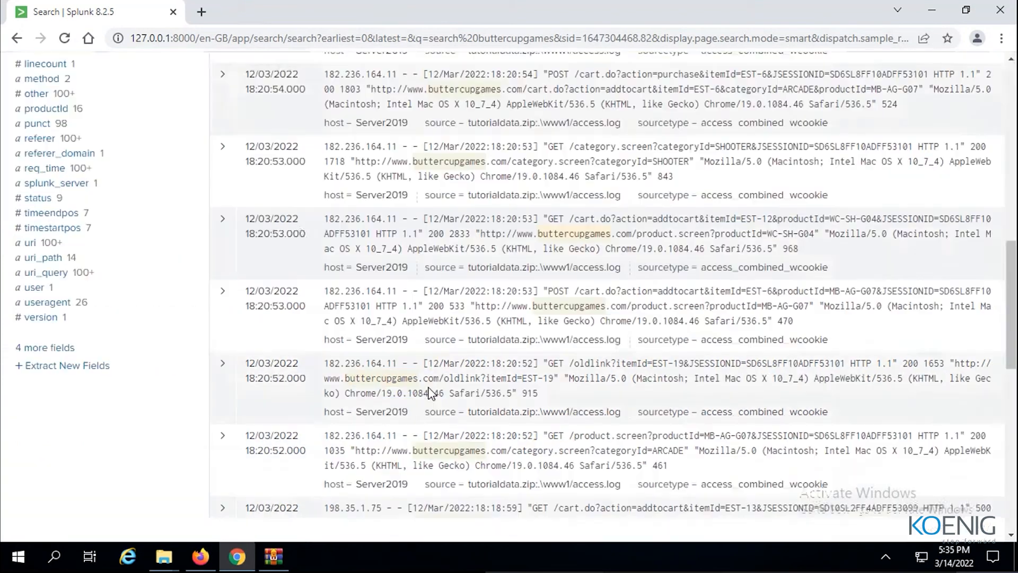
scroll(down, 3)
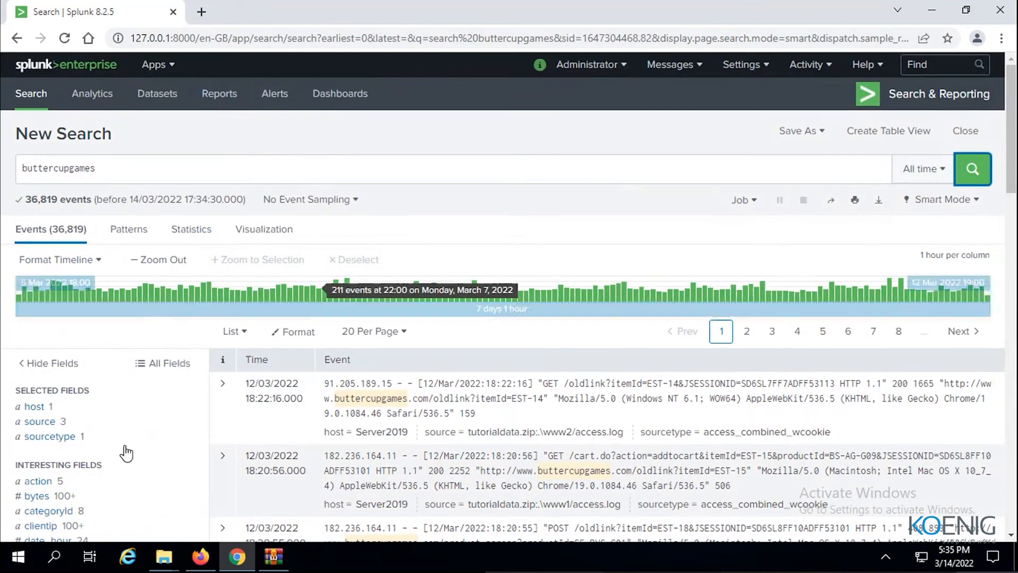
scroll(down, 3)
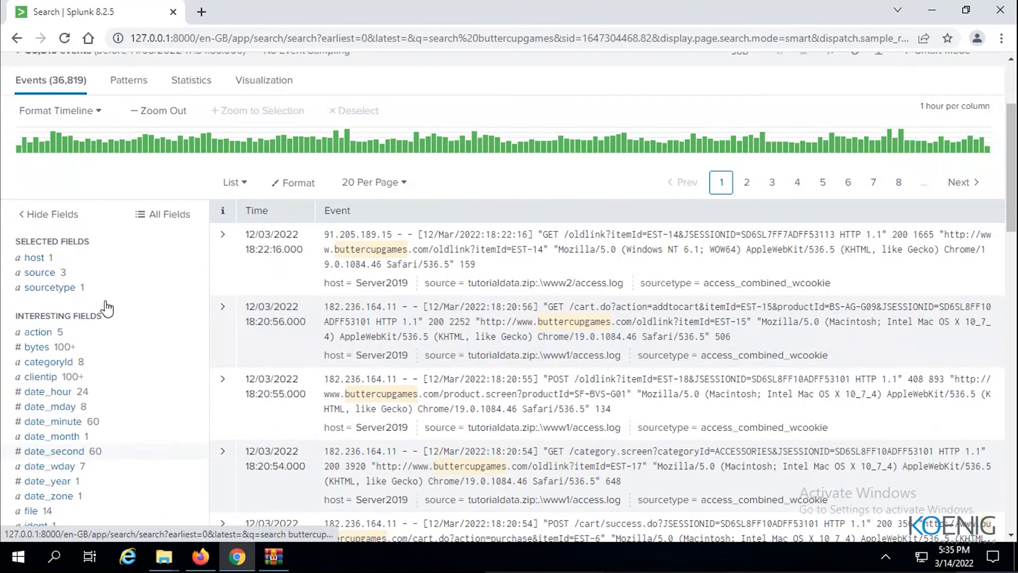
click(48, 287)
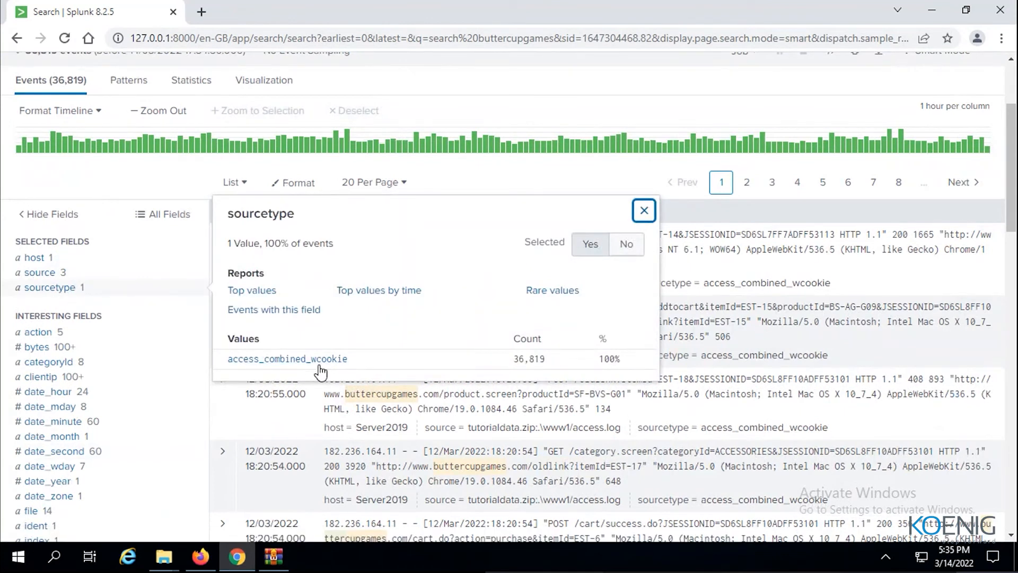
click(643, 210)
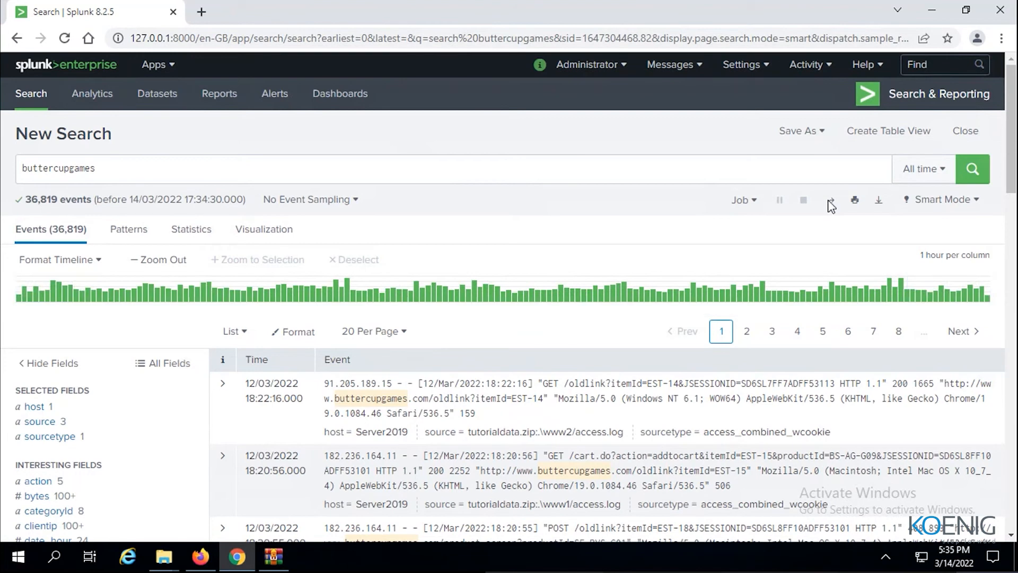
Limit the search to the Previous week preset, returning 35,700 events.
click(920, 168)
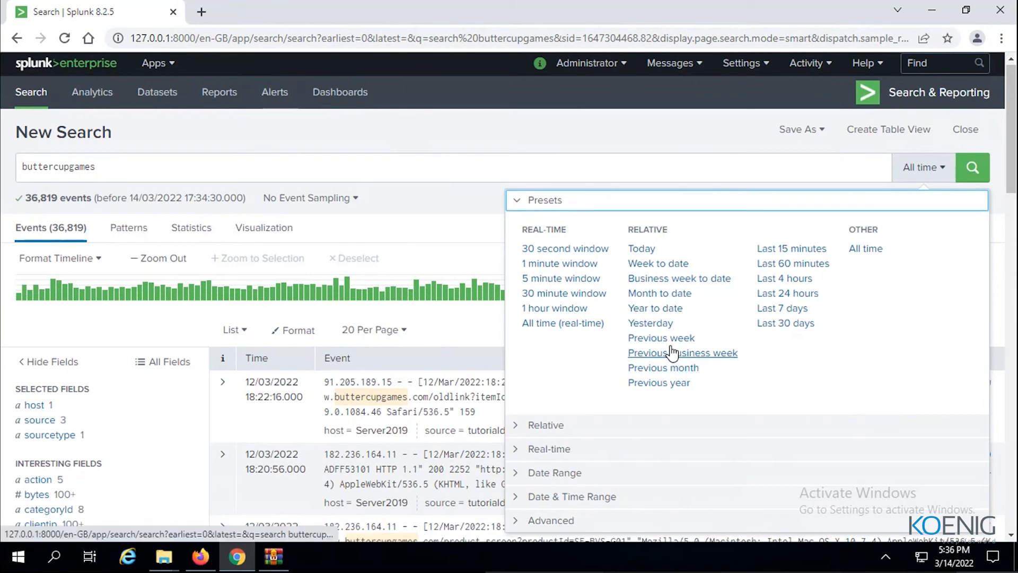
click(661, 337)
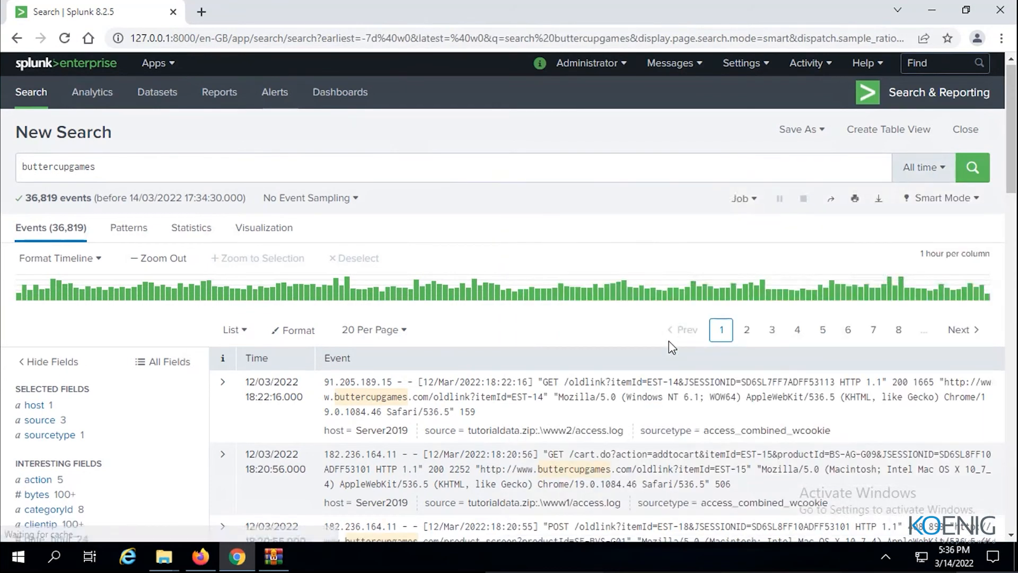
click(918, 166)
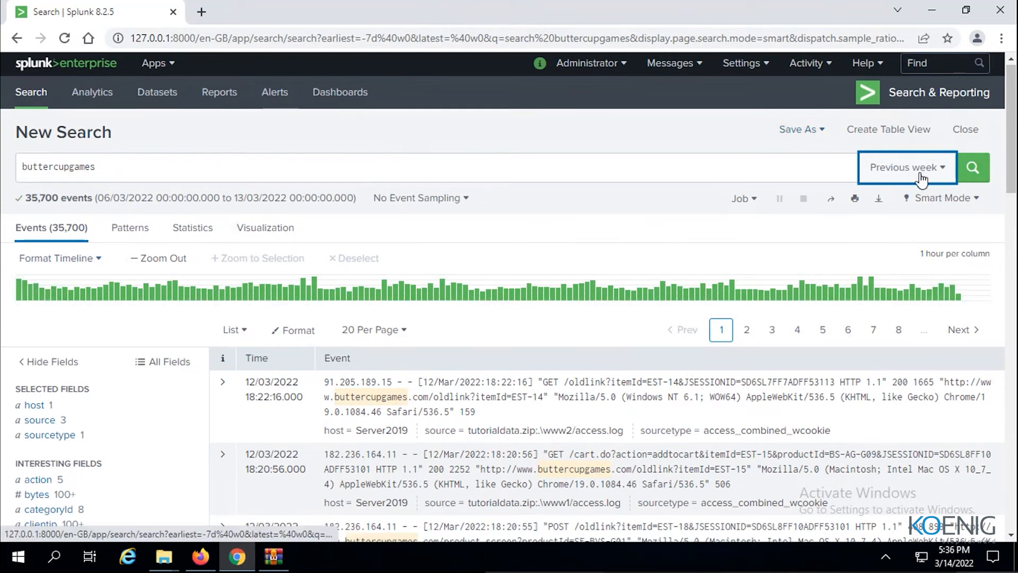
Reopen the time range presets list while on Previous week.
click(902, 166)
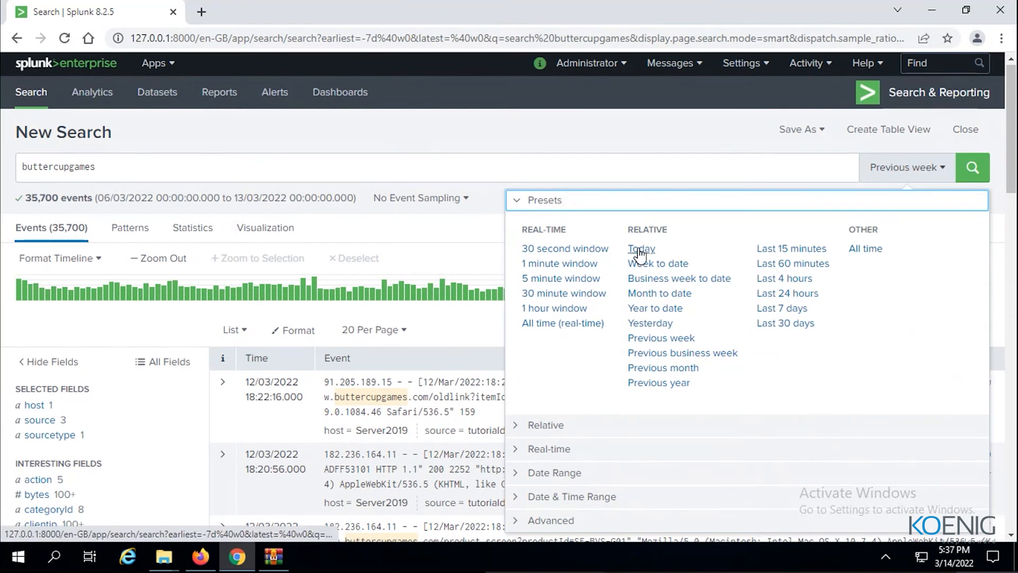
mouse_move(784, 236)
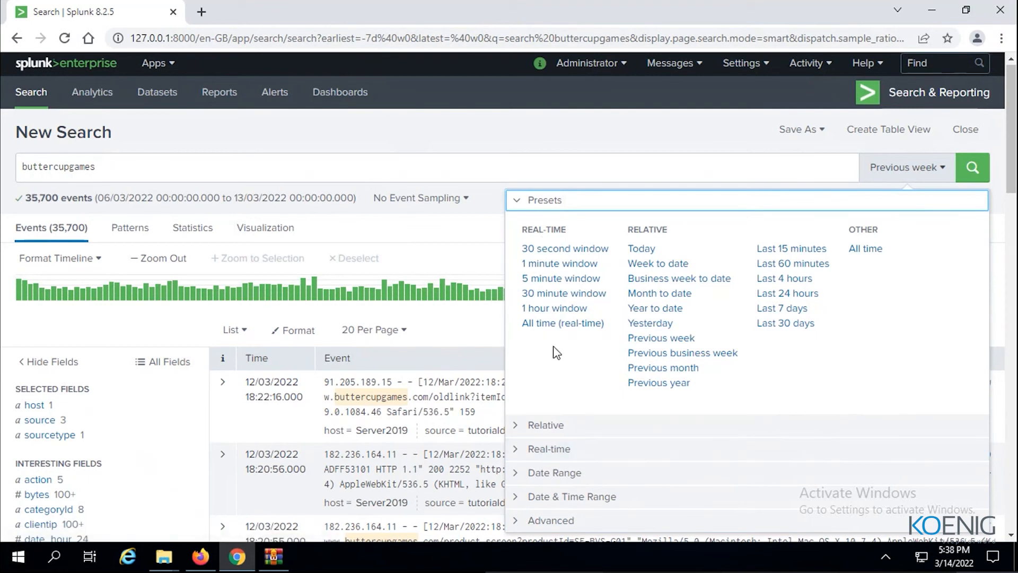
mouse_move(581, 363)
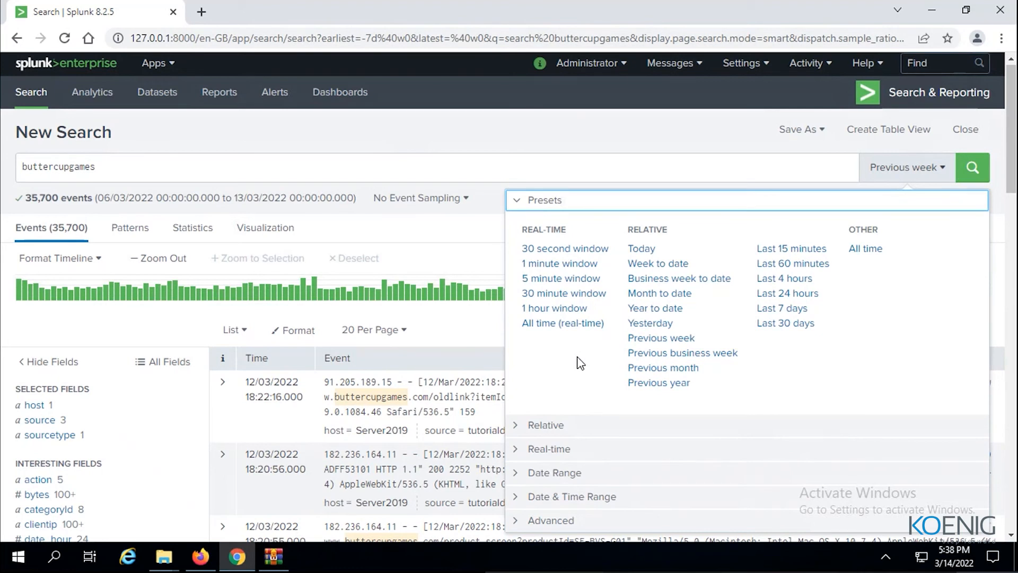
mouse_move(688, 248)
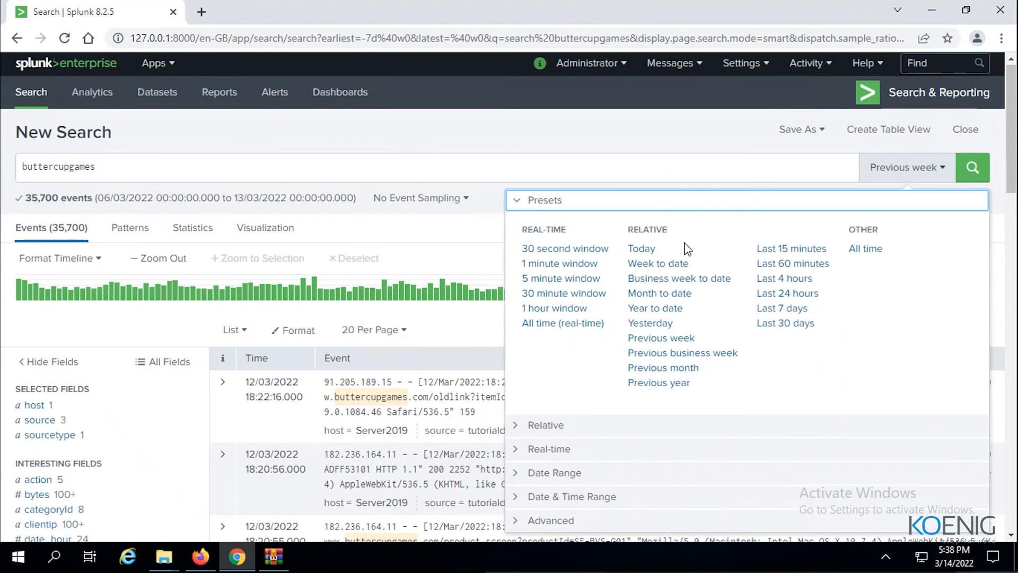
mouse_move(36, 296)
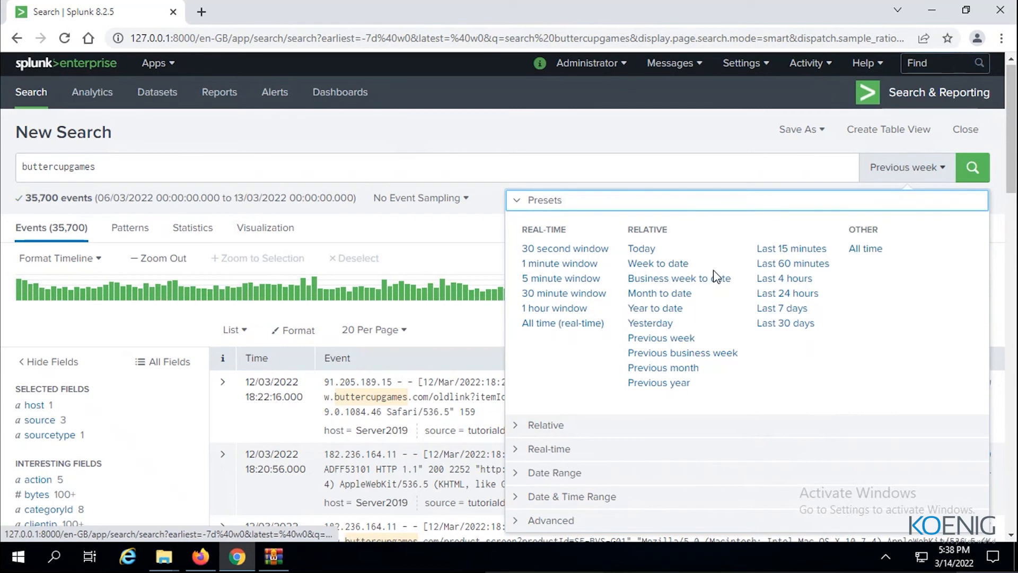
mouse_move(857, 385)
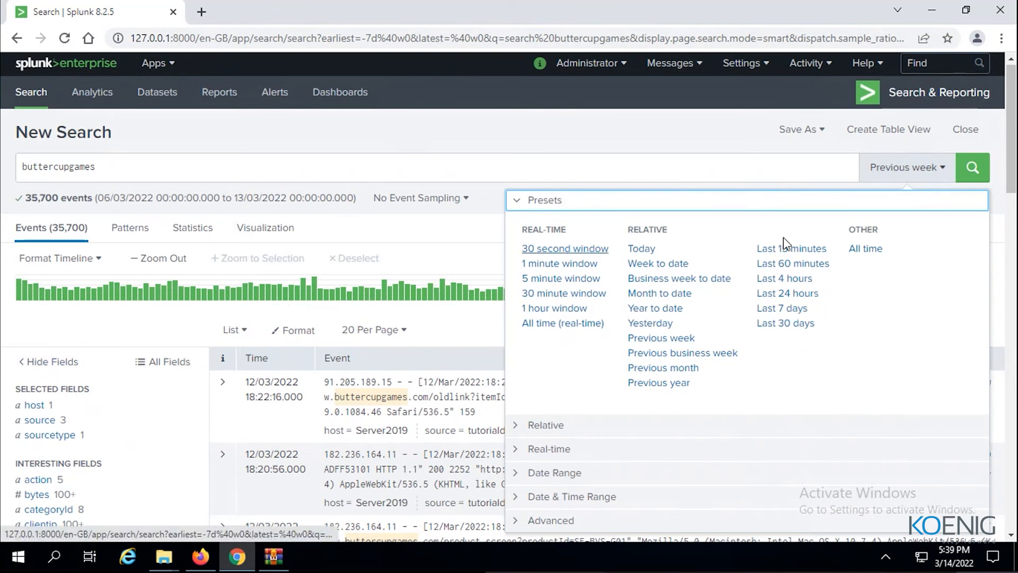
mouse_move(650, 323)
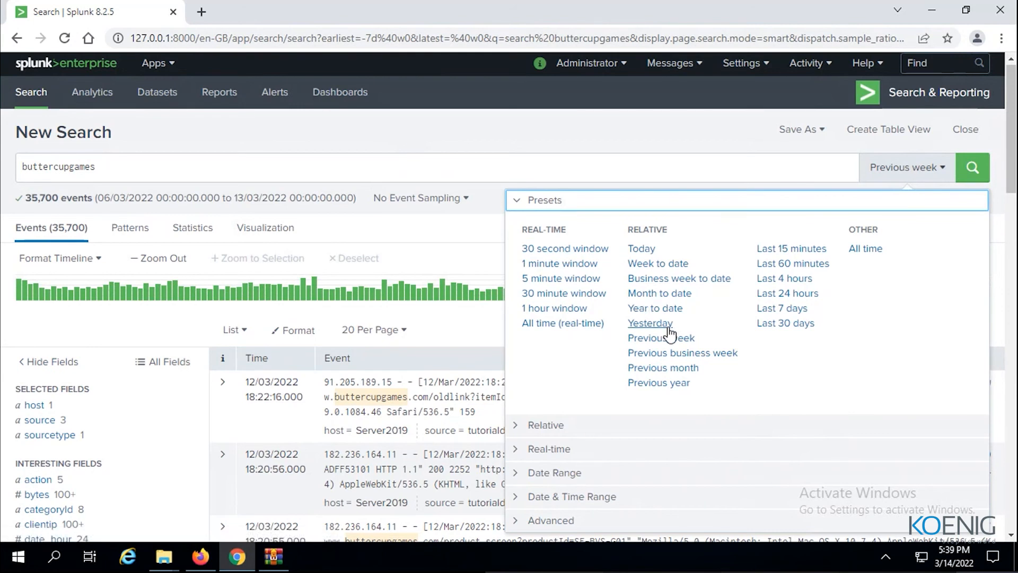
click(649, 322)
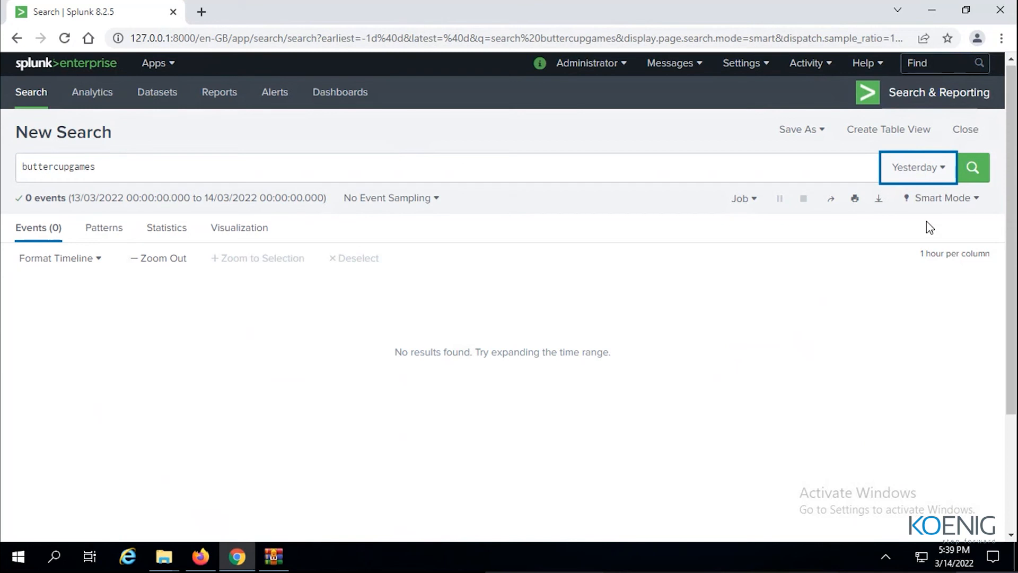
Switch the range from Yesterday to Last 7 days, returning 26,485 events.
click(917, 167)
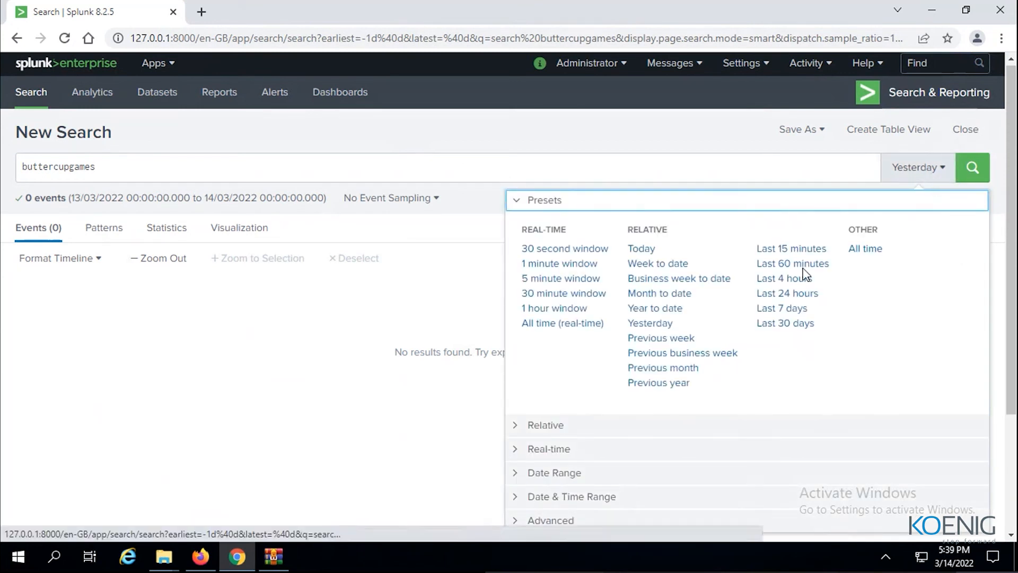
mouse_move(835, 254)
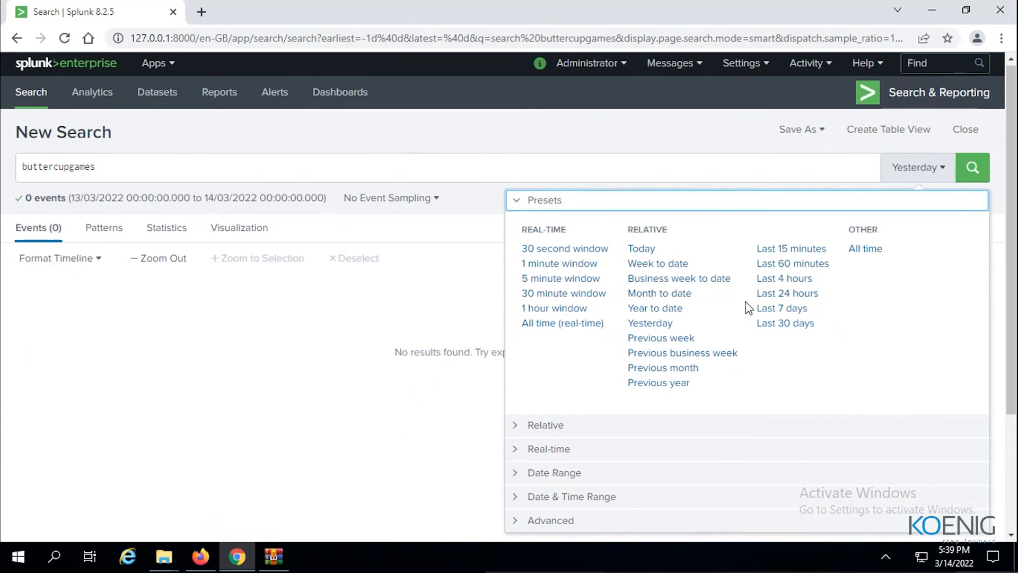
mouse_move(682, 352)
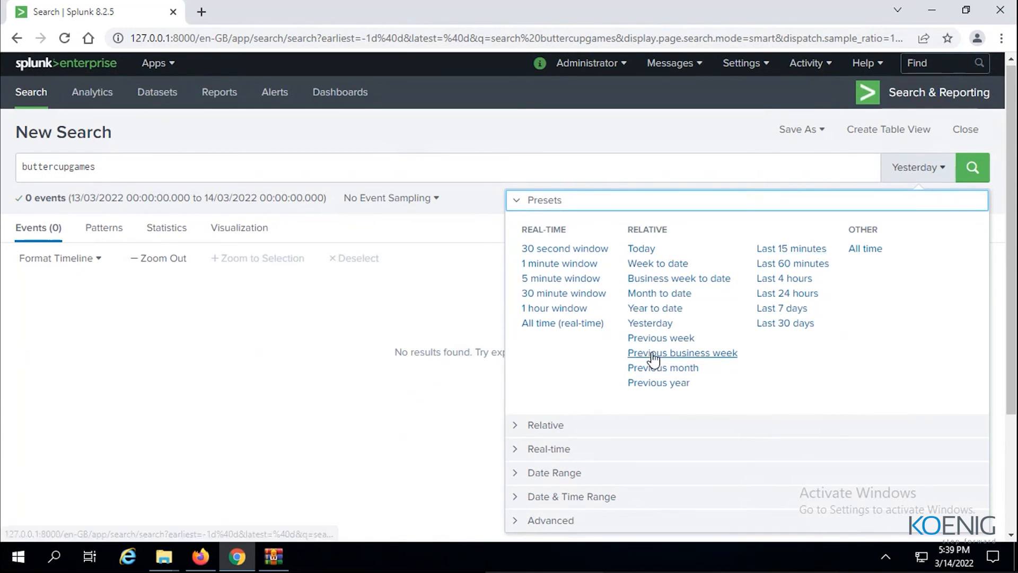
mouse_move(781, 308)
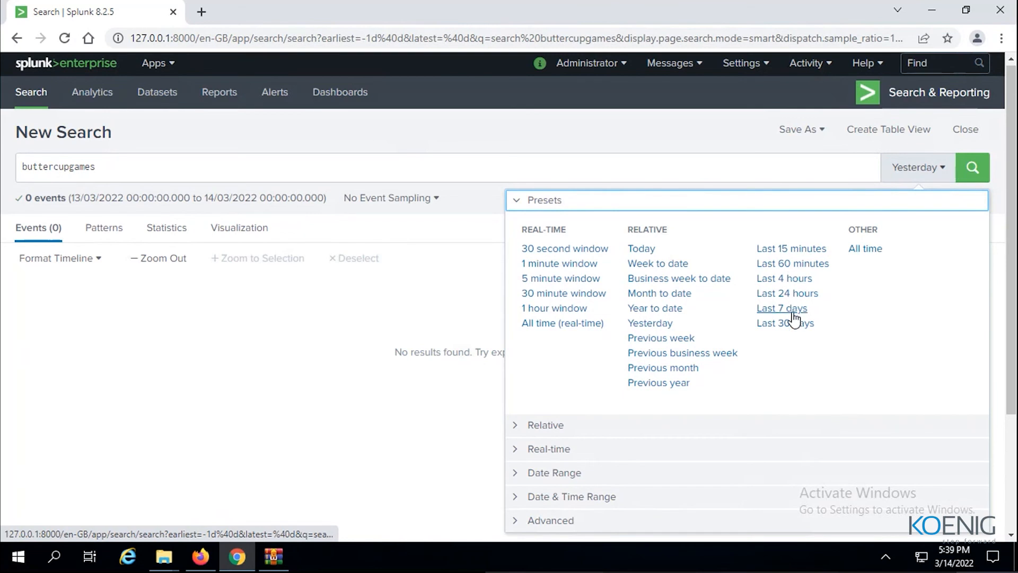
click(782, 308)
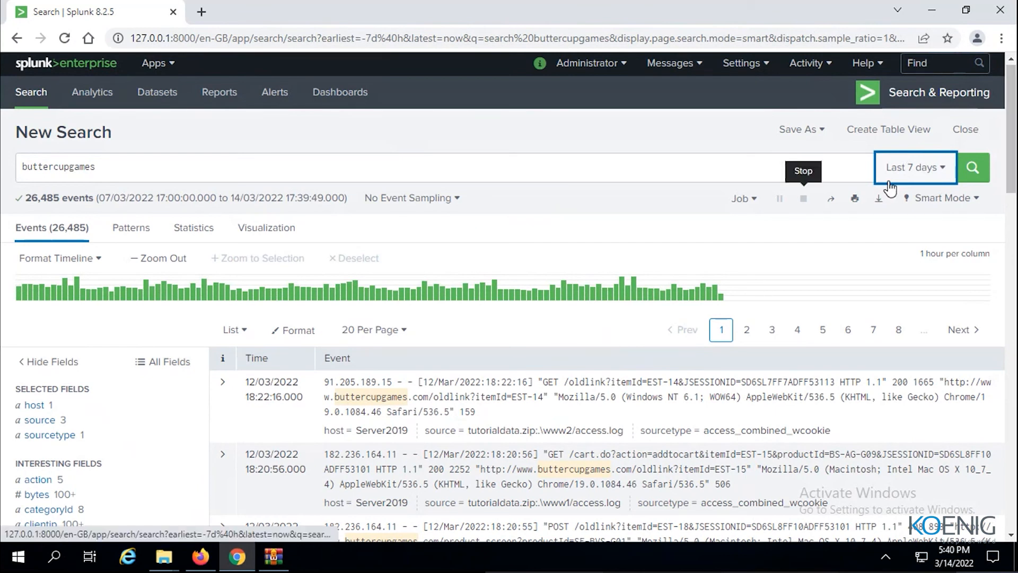
Reopen the time range picker from the Last 7 days search showing 26,485 events.
click(915, 167)
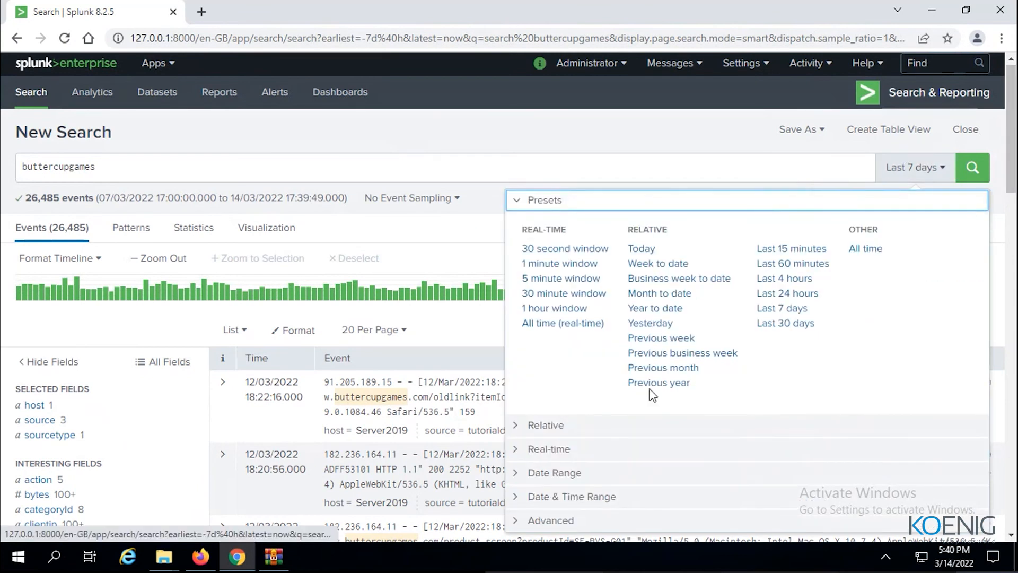
mouse_move(701, 407)
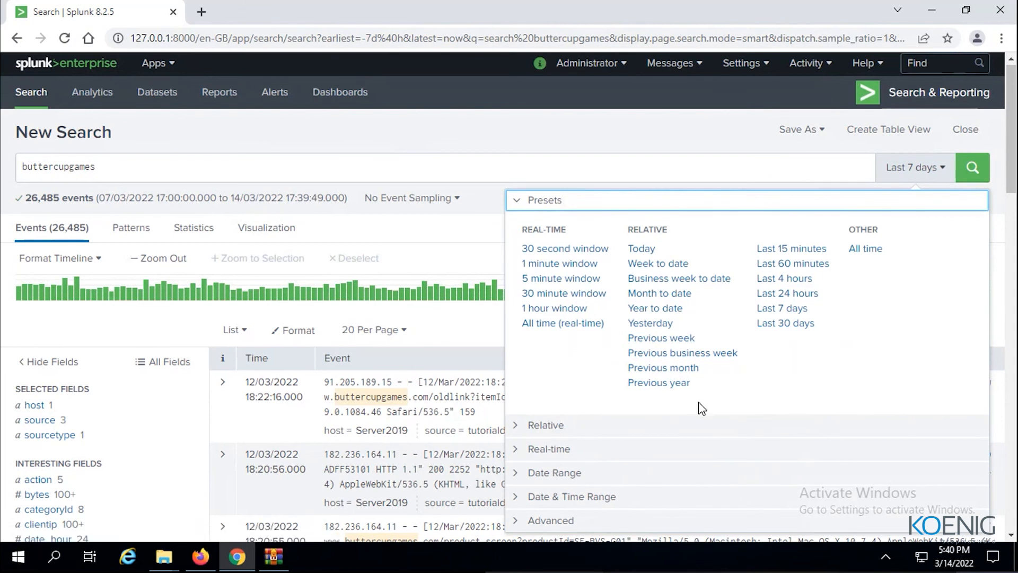
mouse_move(877, 285)
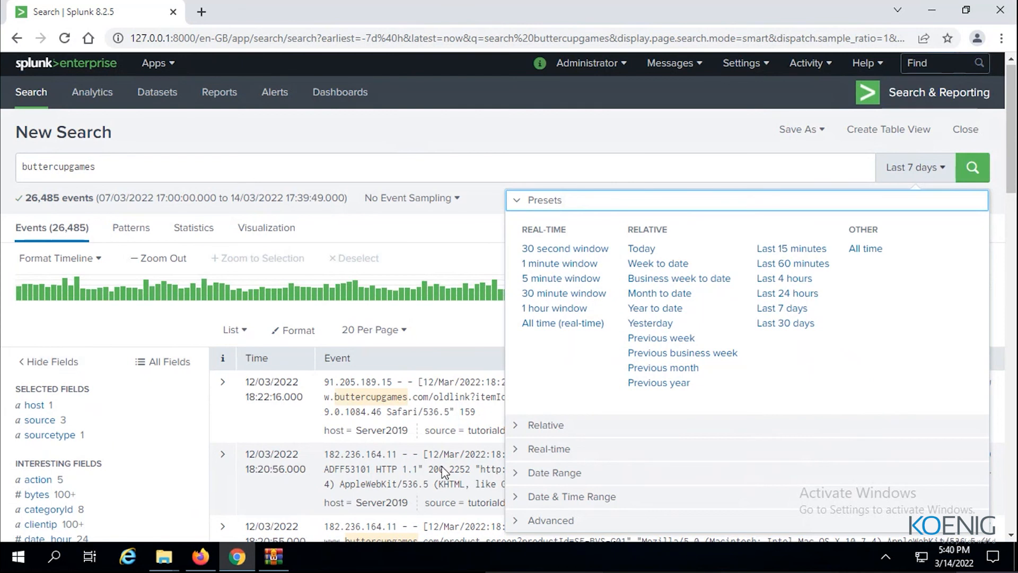
Apply a Relative range from 3 Days Ago to the beginning of today, returning 9,245 events.
click(546, 224)
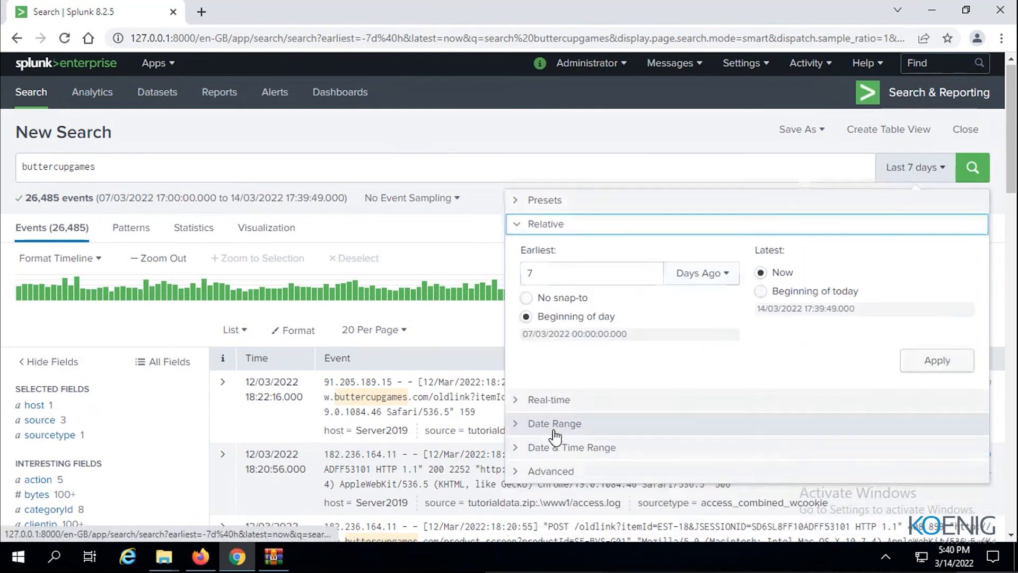
click(580, 273)
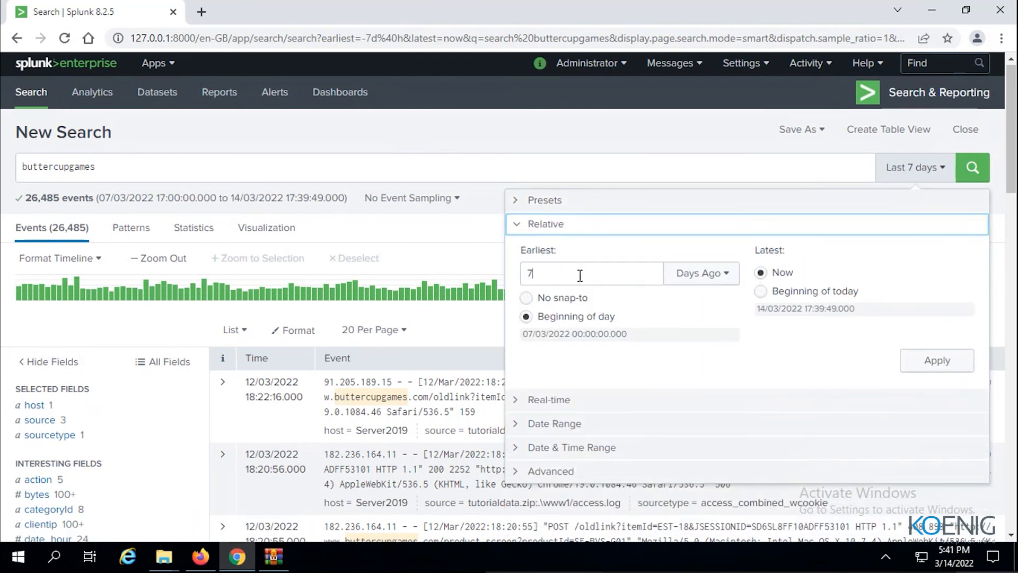
text(3)
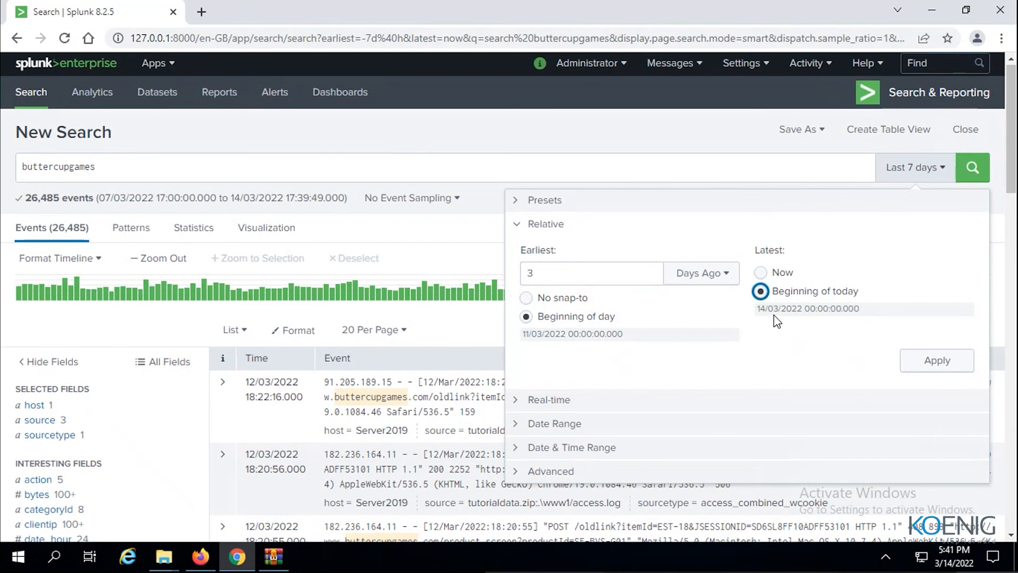
mouse_move(780, 340)
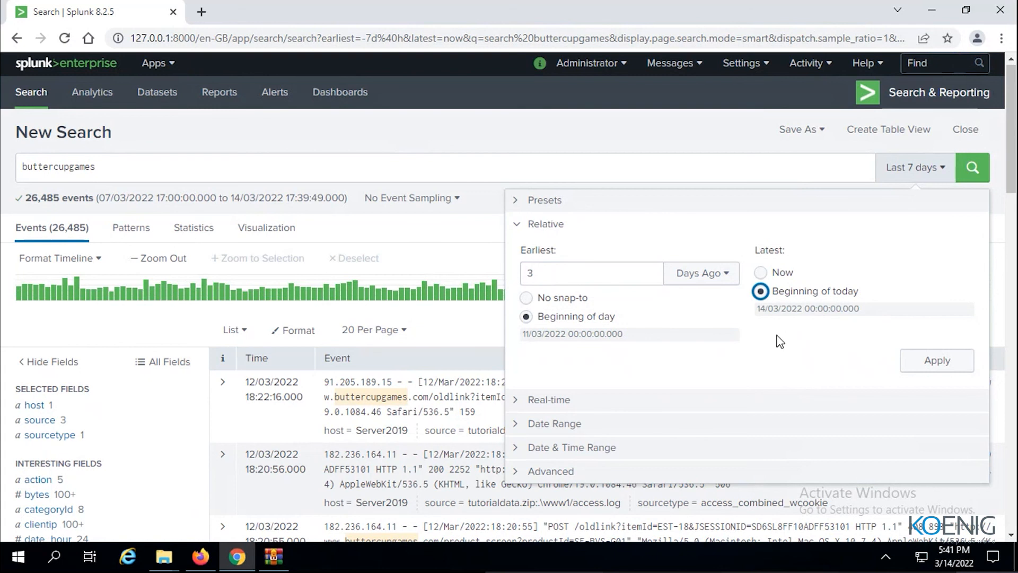
mouse_move(984, 384)
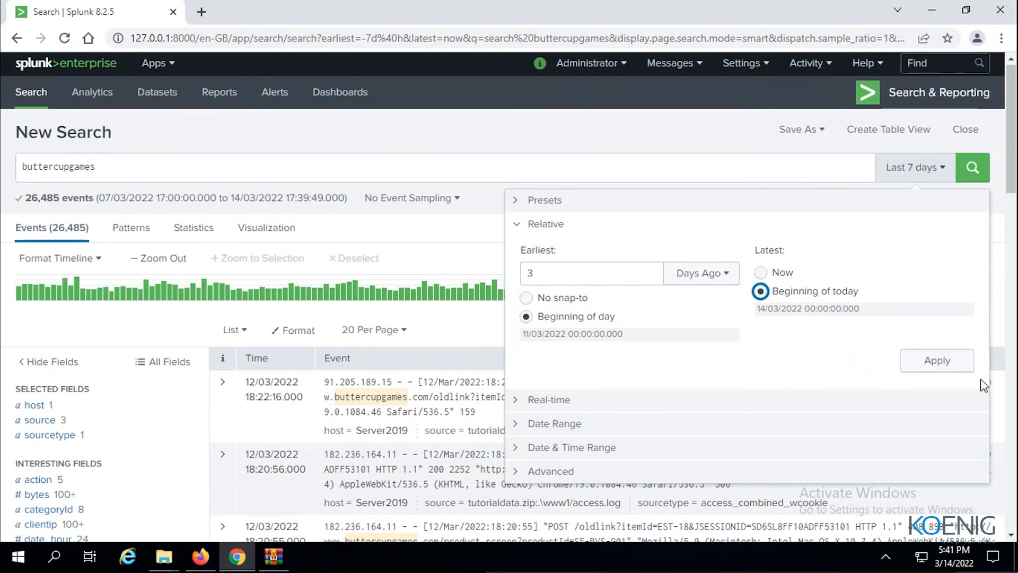
click(937, 361)
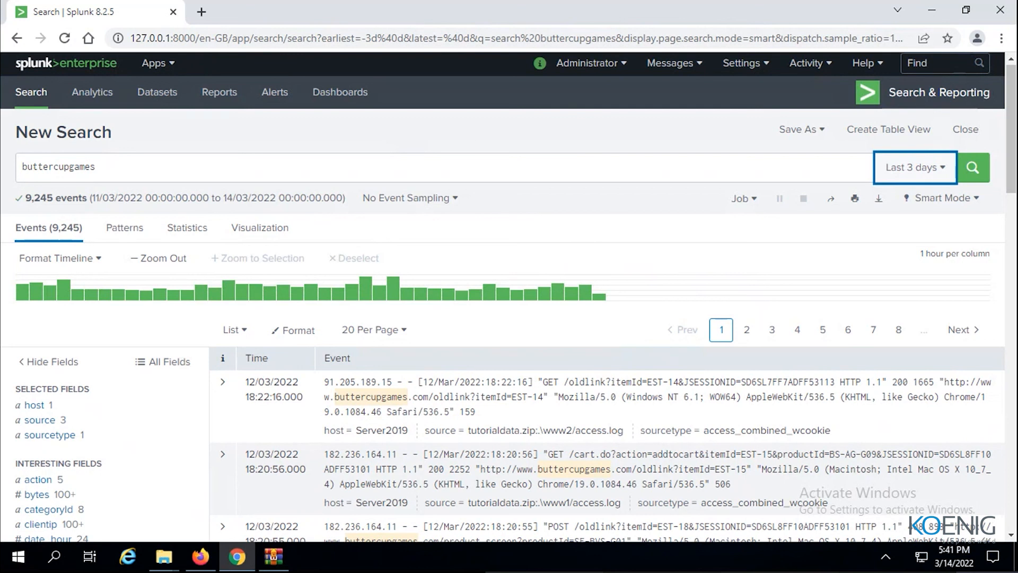
mouse_move(922, 167)
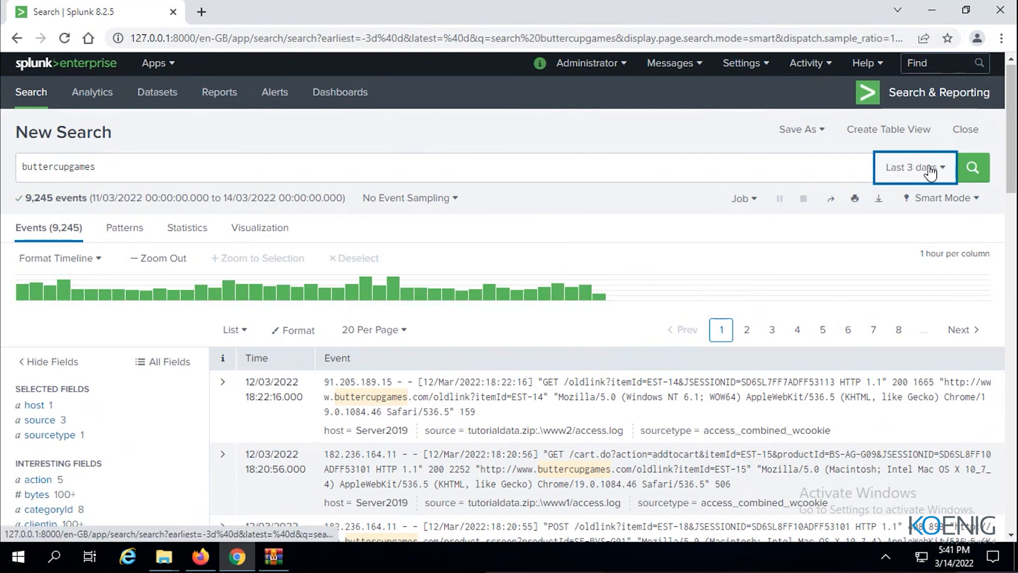
Reopen the Last 3 days picker and list the earliest-time unit choices with Days Ago selected.
click(913, 167)
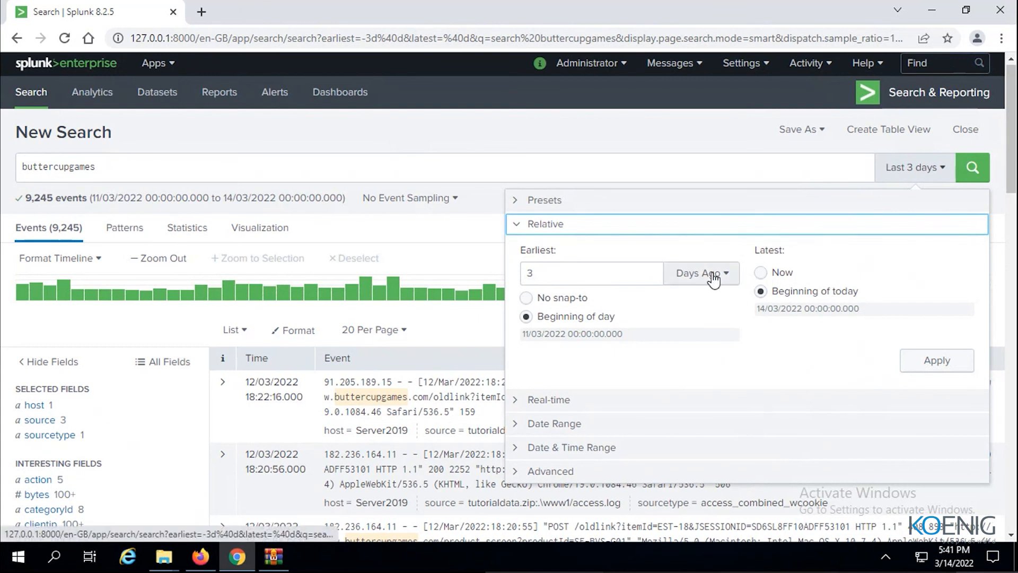
click(701, 273)
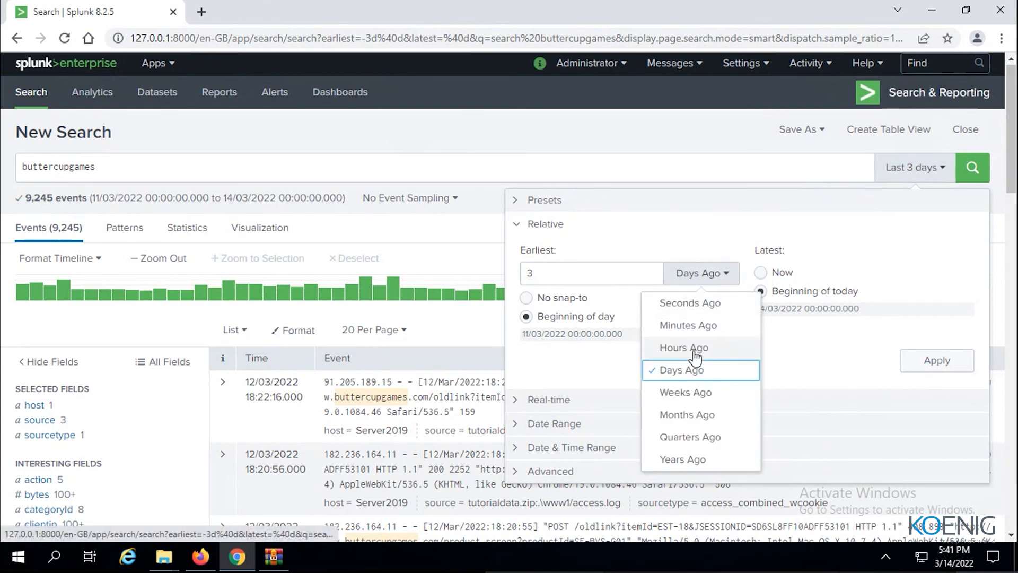
mouse_move(682, 459)
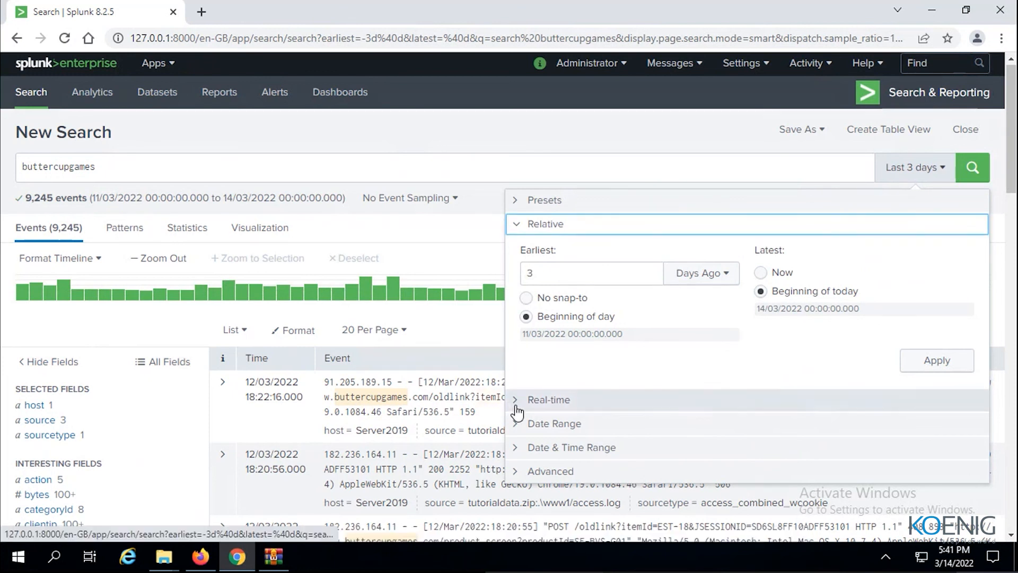
Expand the Real-time section showing earliest 3 Days Ago and latest now.
click(548, 399)
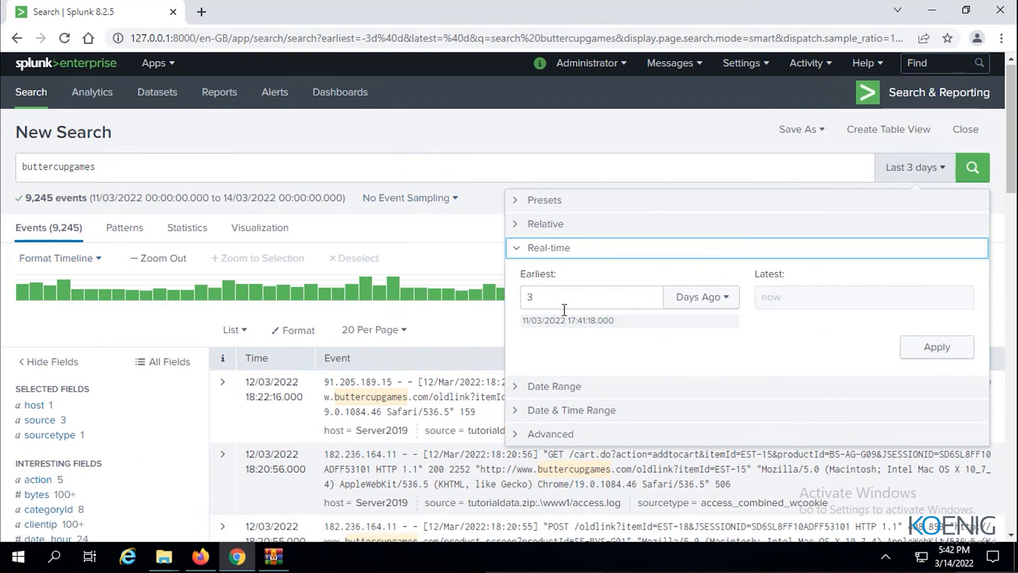
mouse_move(635, 305)
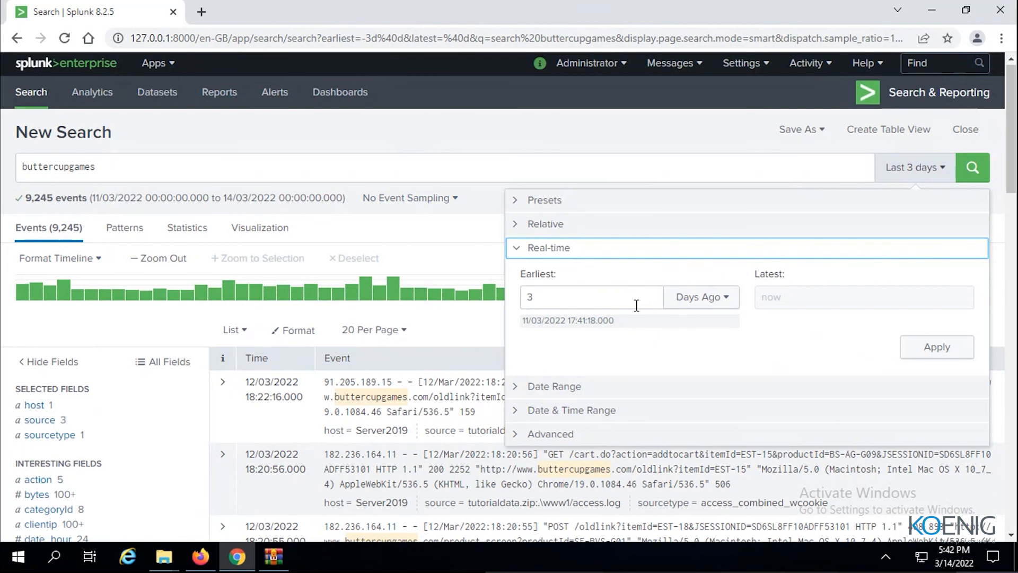
mouse_move(528, 399)
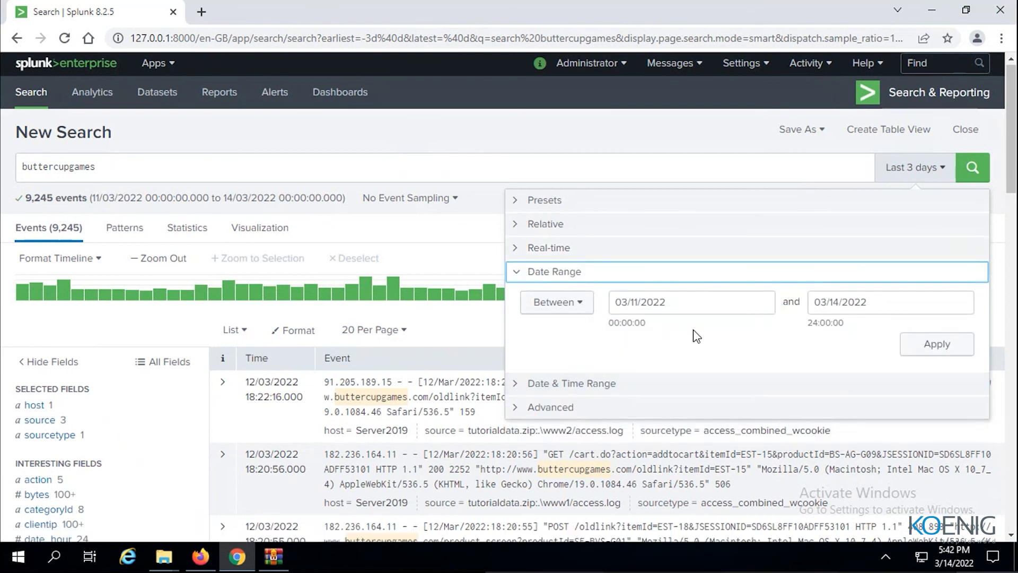
Apply a Date Range between 03/09/2022 and 03/11/2022 to rerun the buttercupgames search.
click(690, 302)
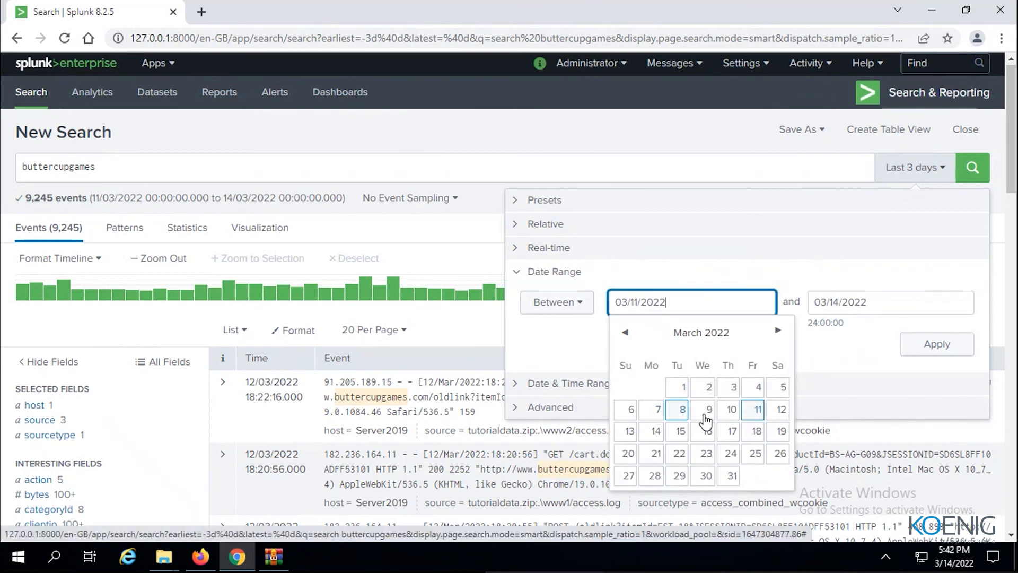
click(708, 410)
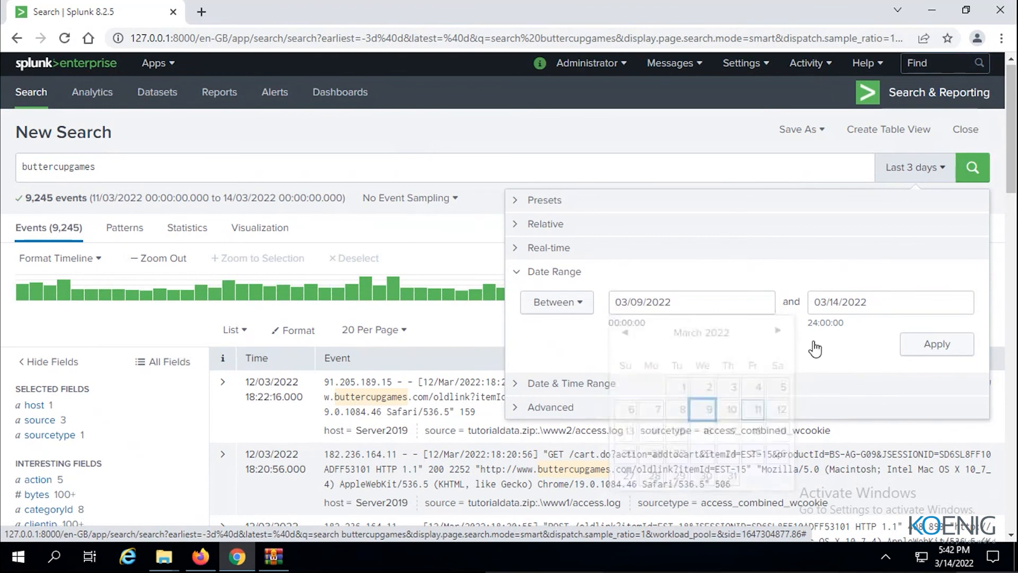
click(890, 301)
text(1)
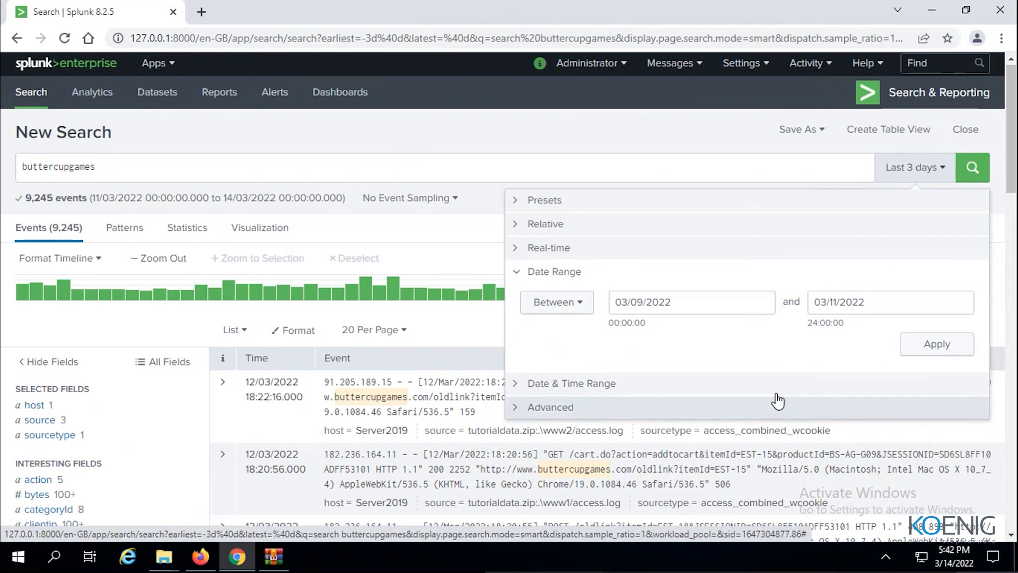
mouse_move(774, 398)
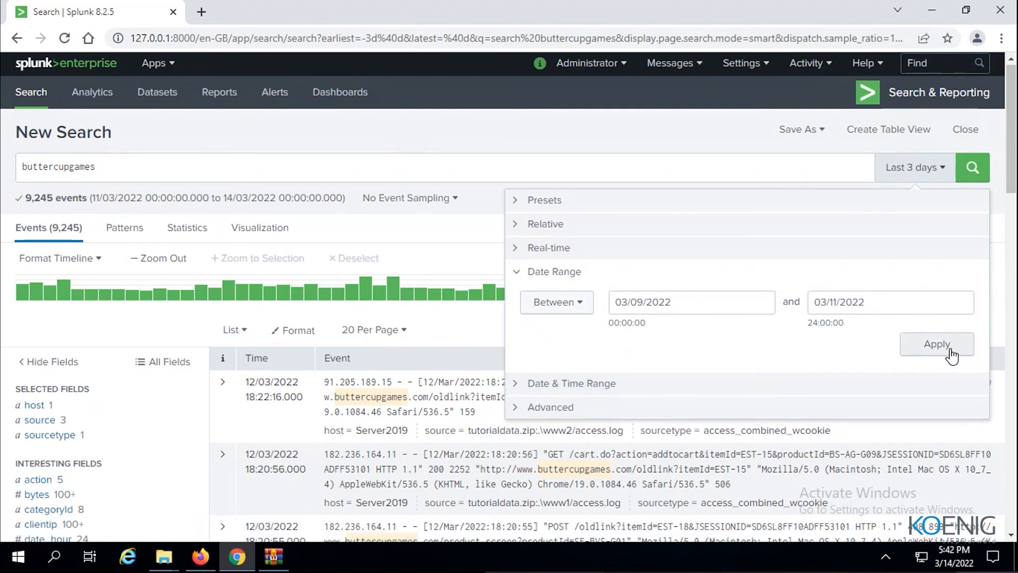
click(937, 344)
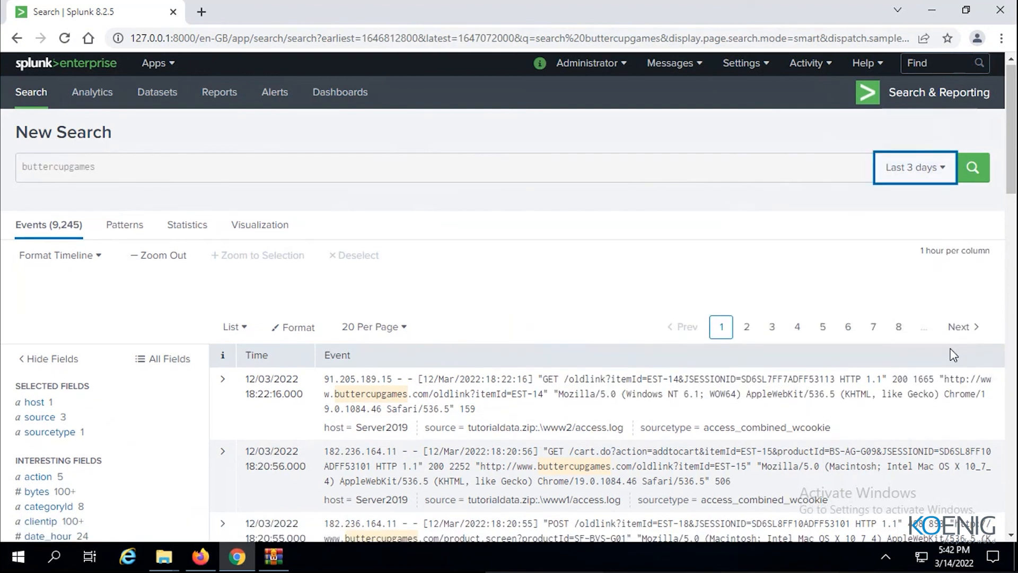